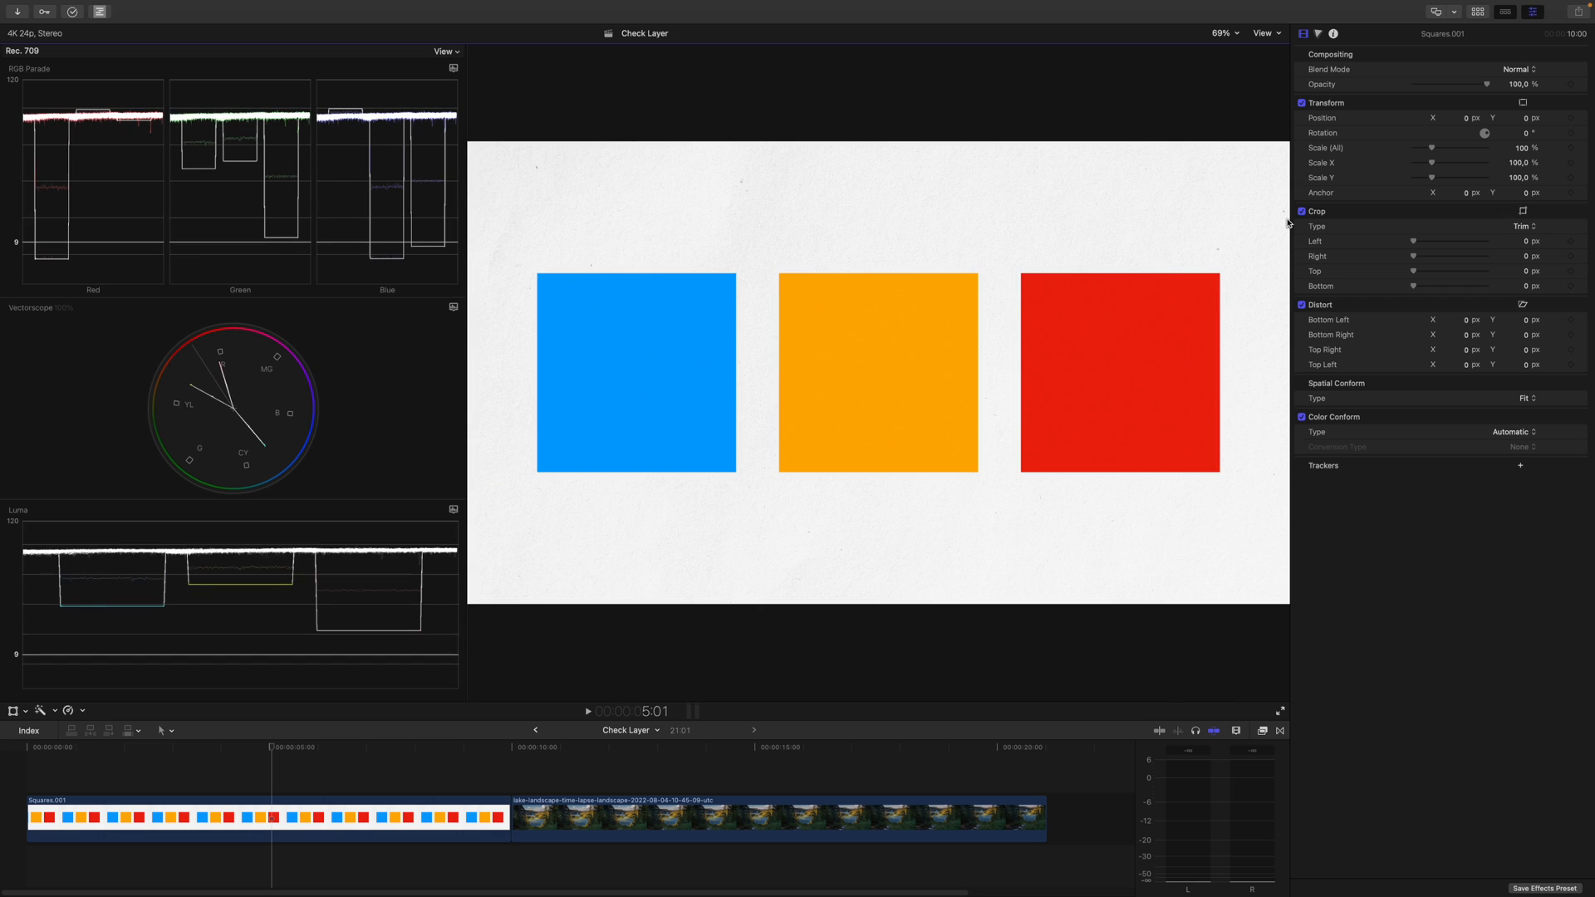
mouse_move(700, 611)
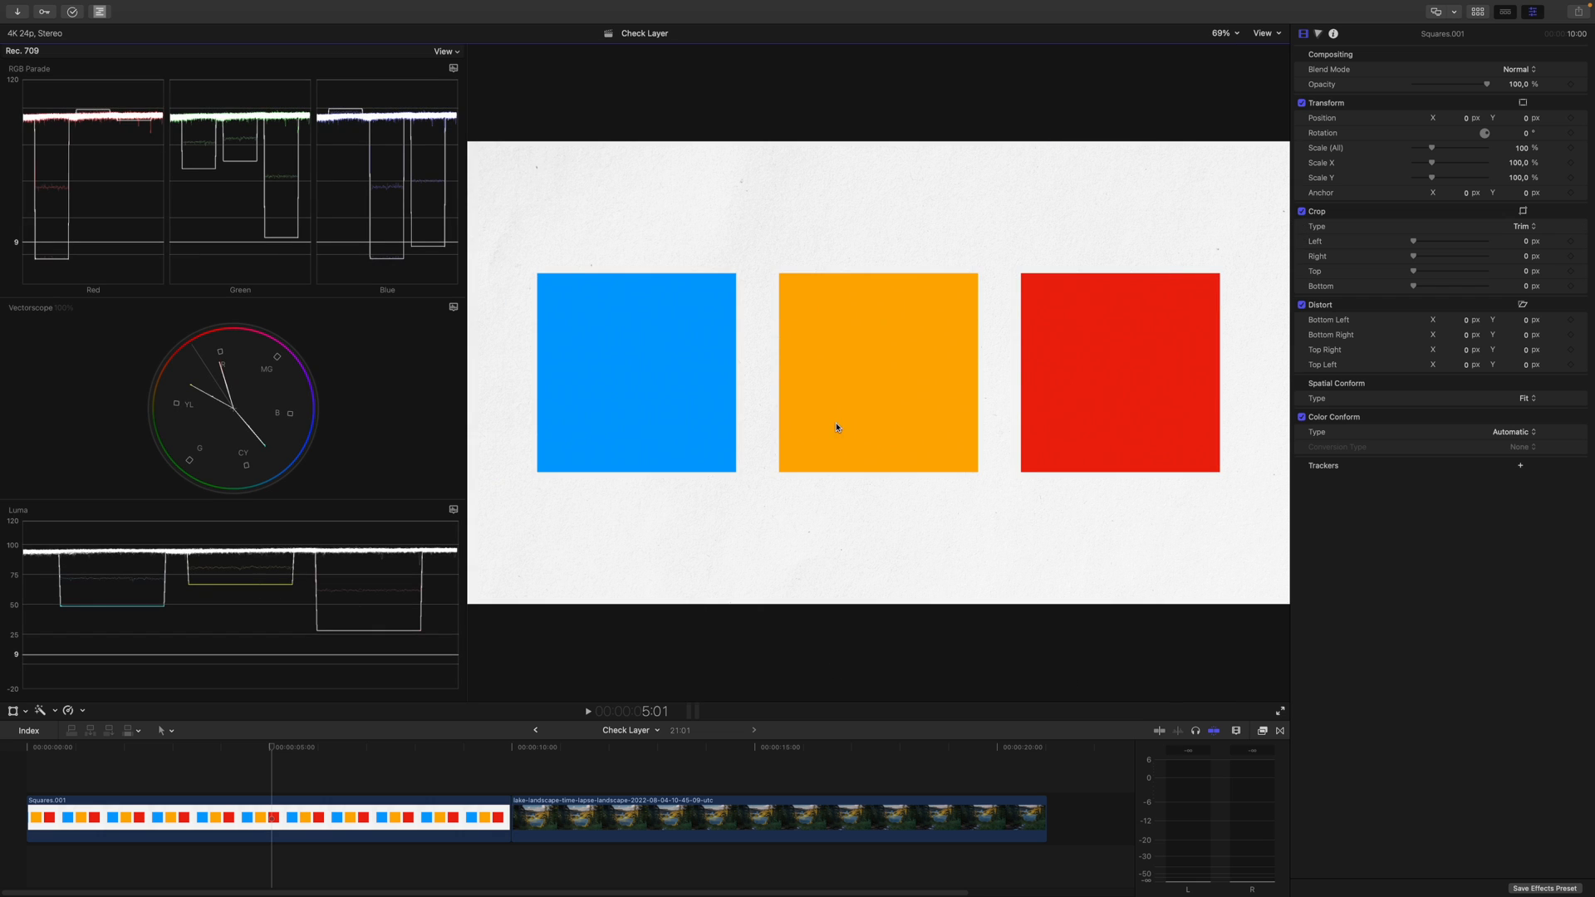
mouse_move(580, 424)
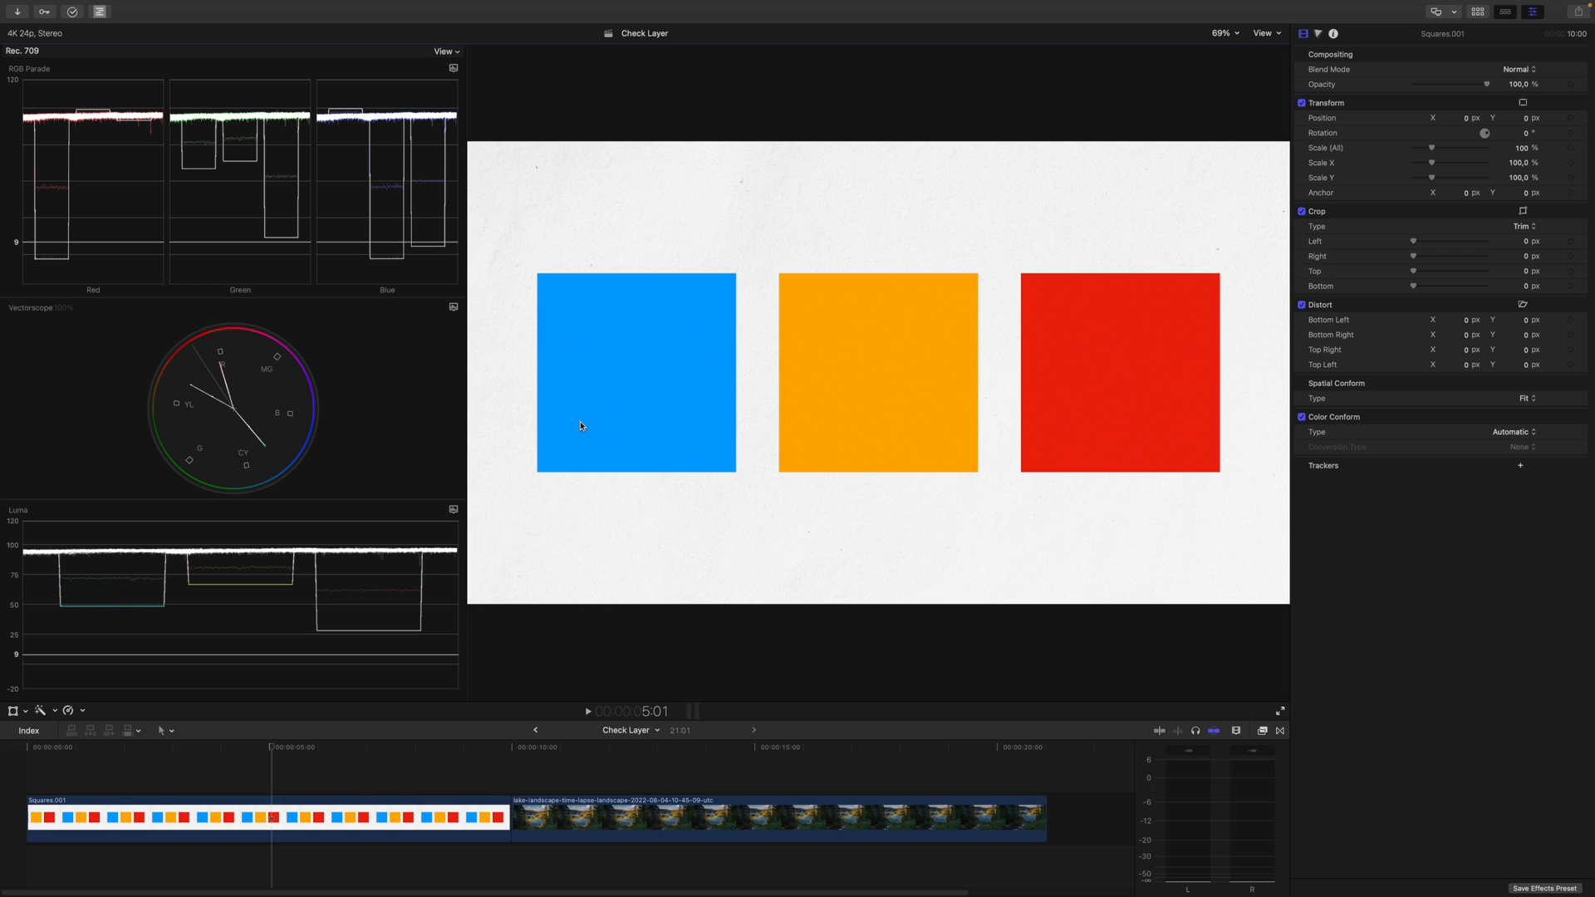
mouse_move(1014, 439)
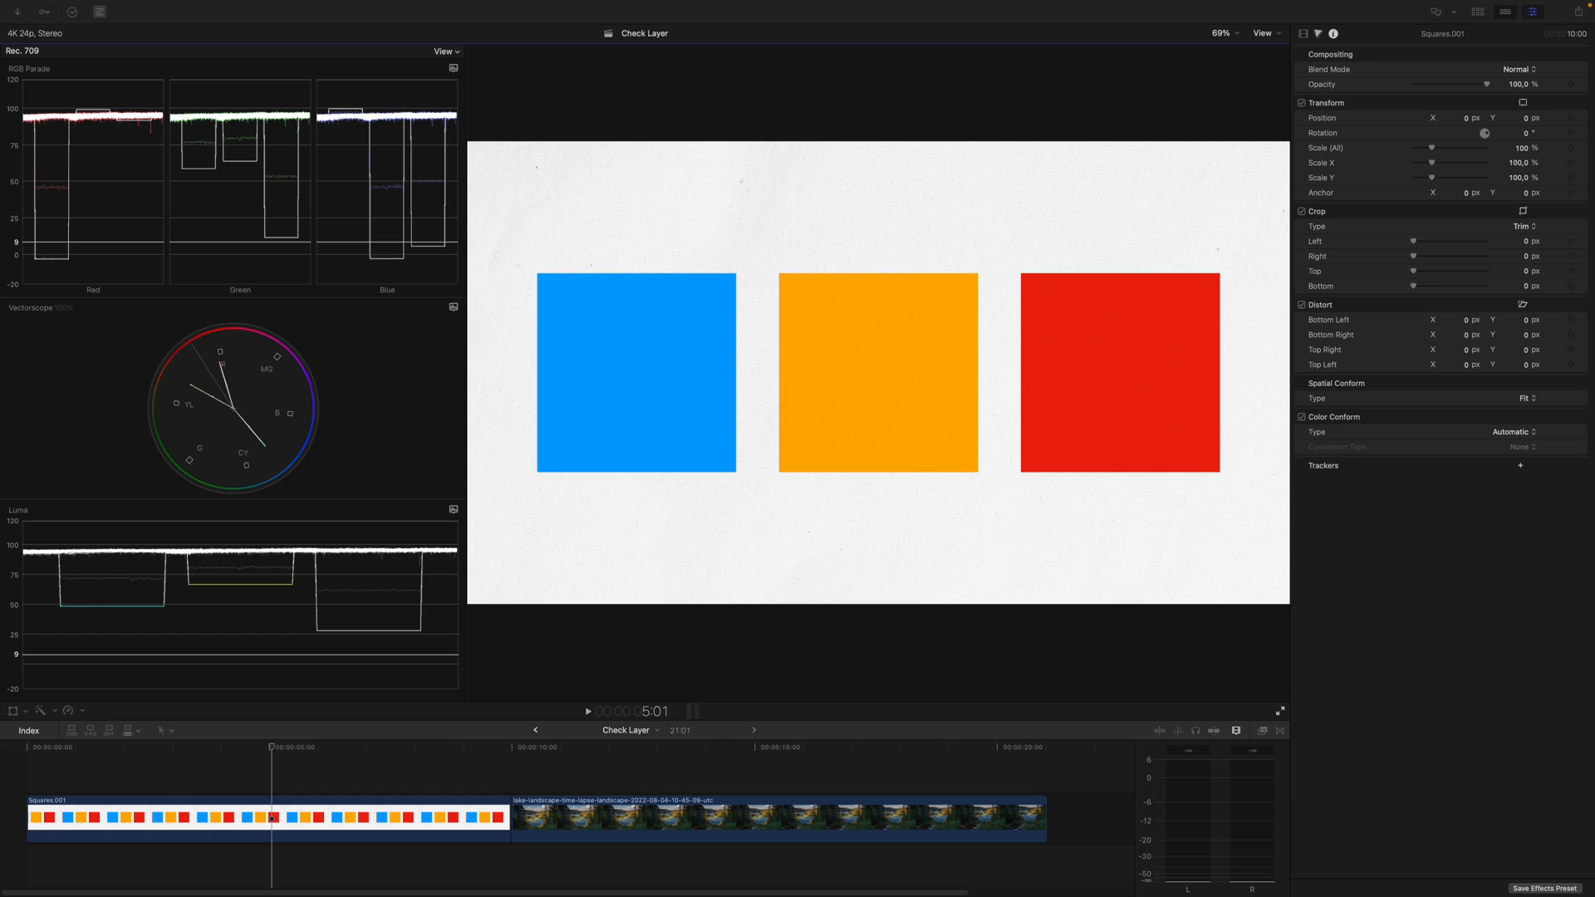
mouse_move(532, 583)
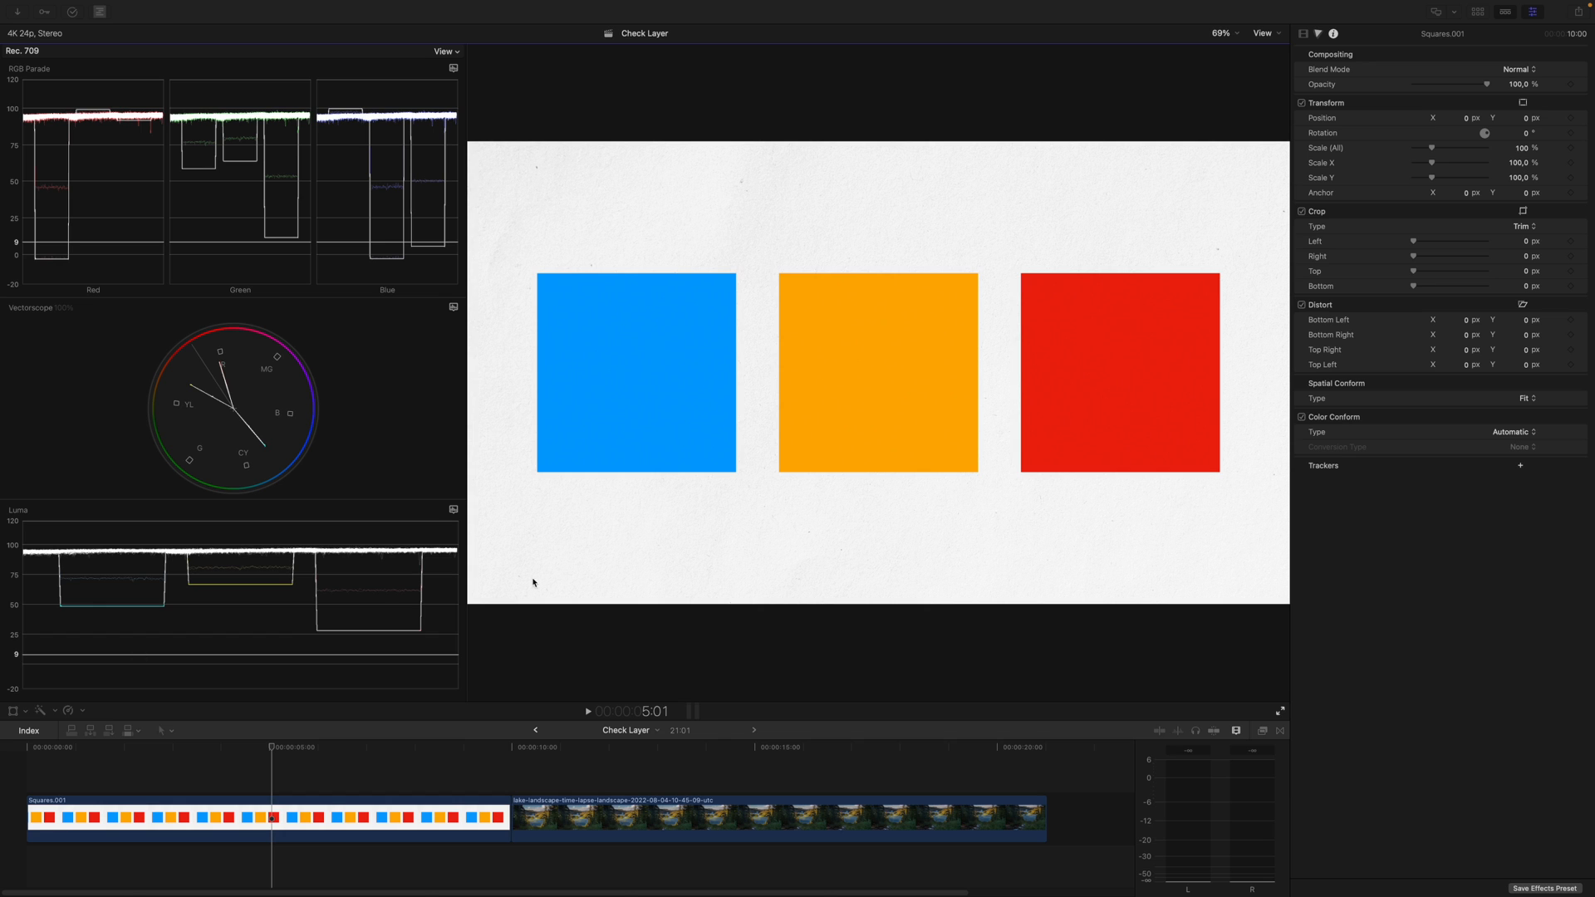
mouse_move(671, 468)
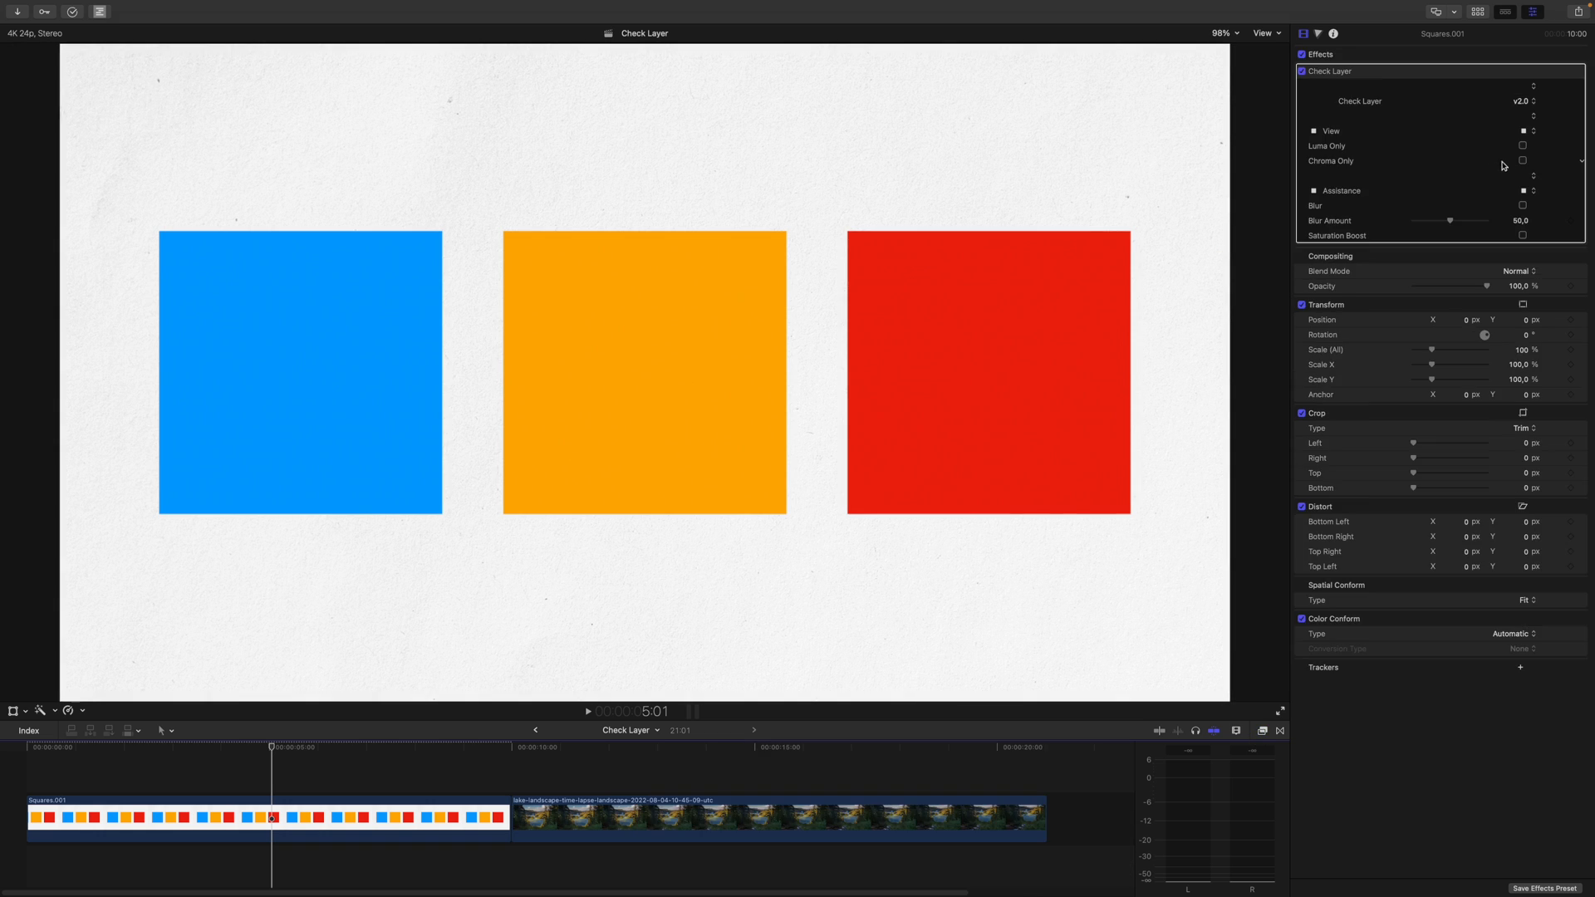
Enable Luma Only on Check Layer so the coloured squares render as grey tones
left_click(1524, 146)
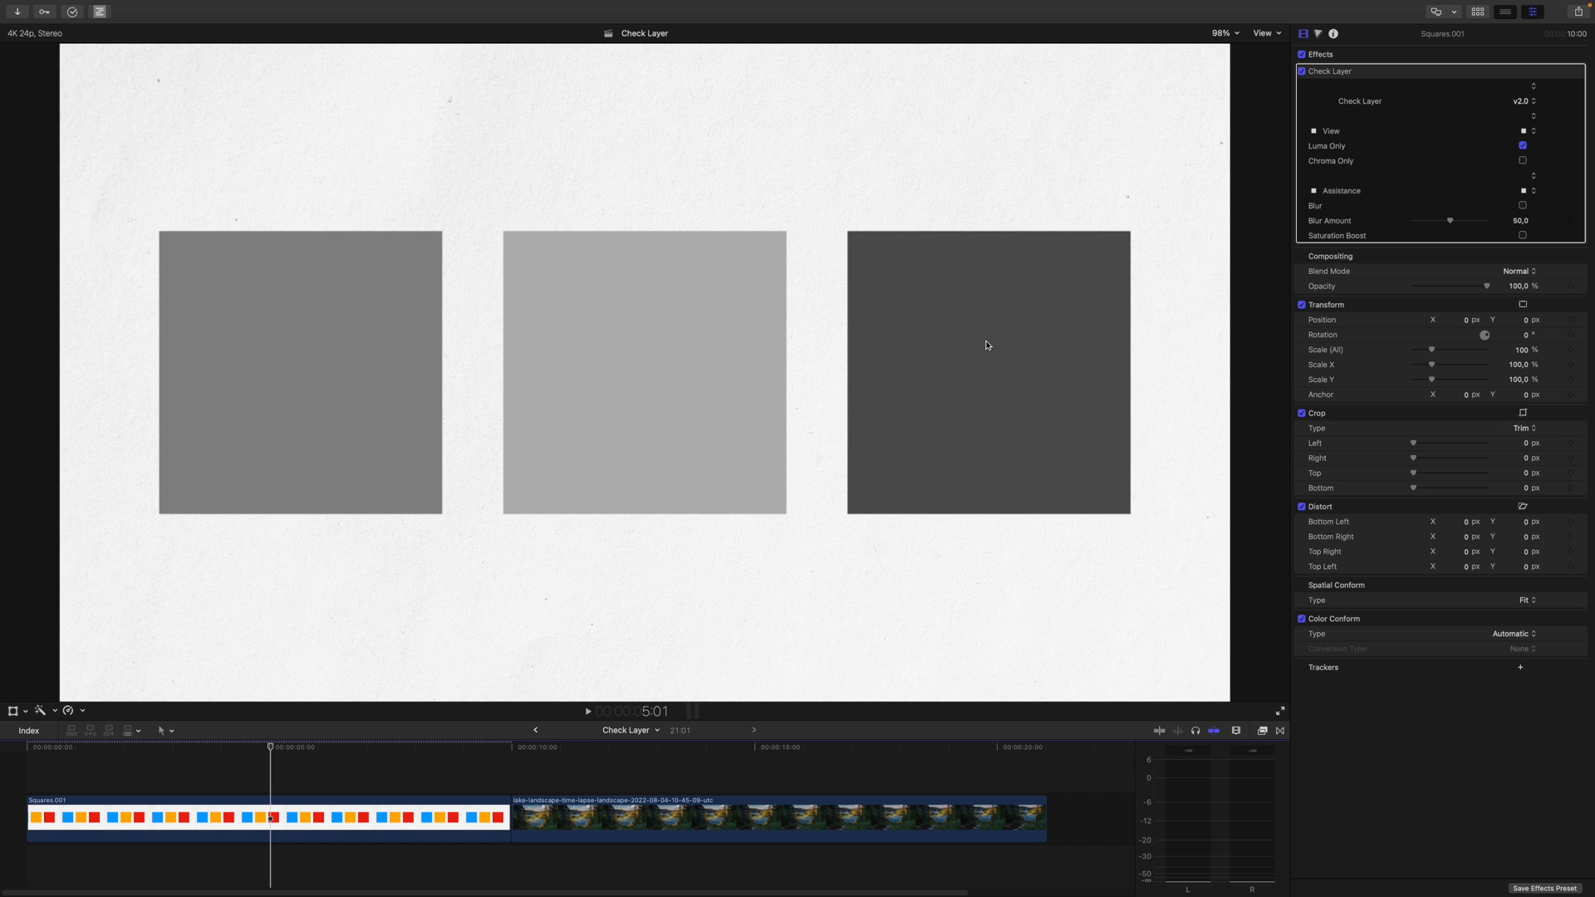
mouse_move(1042, 351)
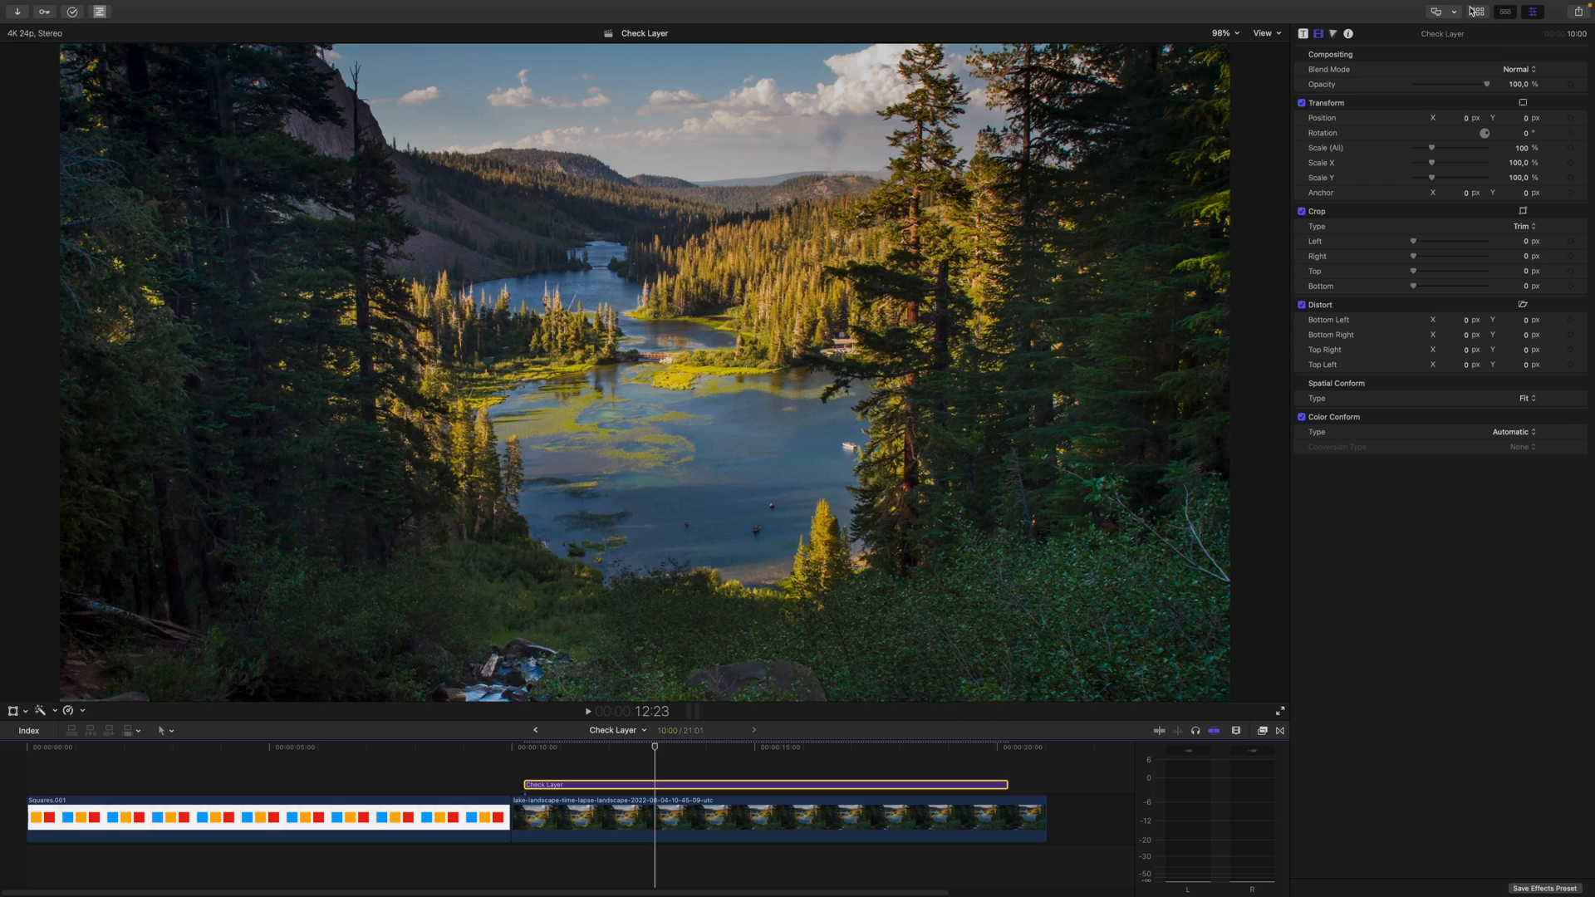
Enable Luma Only in the Check Layer's published parameters so the lake shot goes grayscale
left_click(1303, 33)
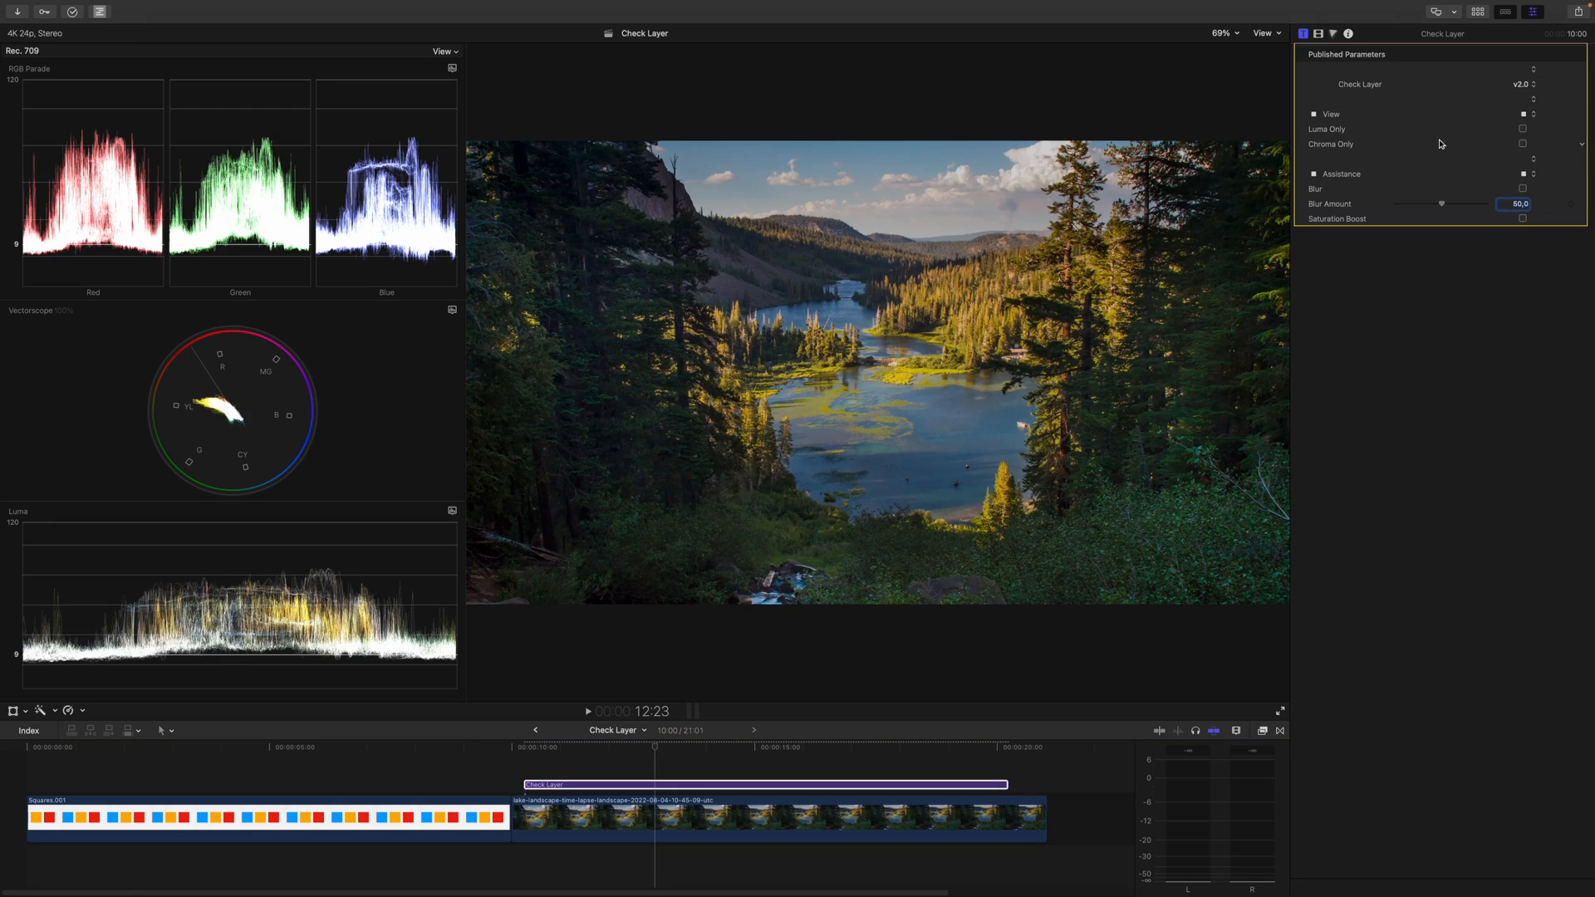
left_click(1523, 130)
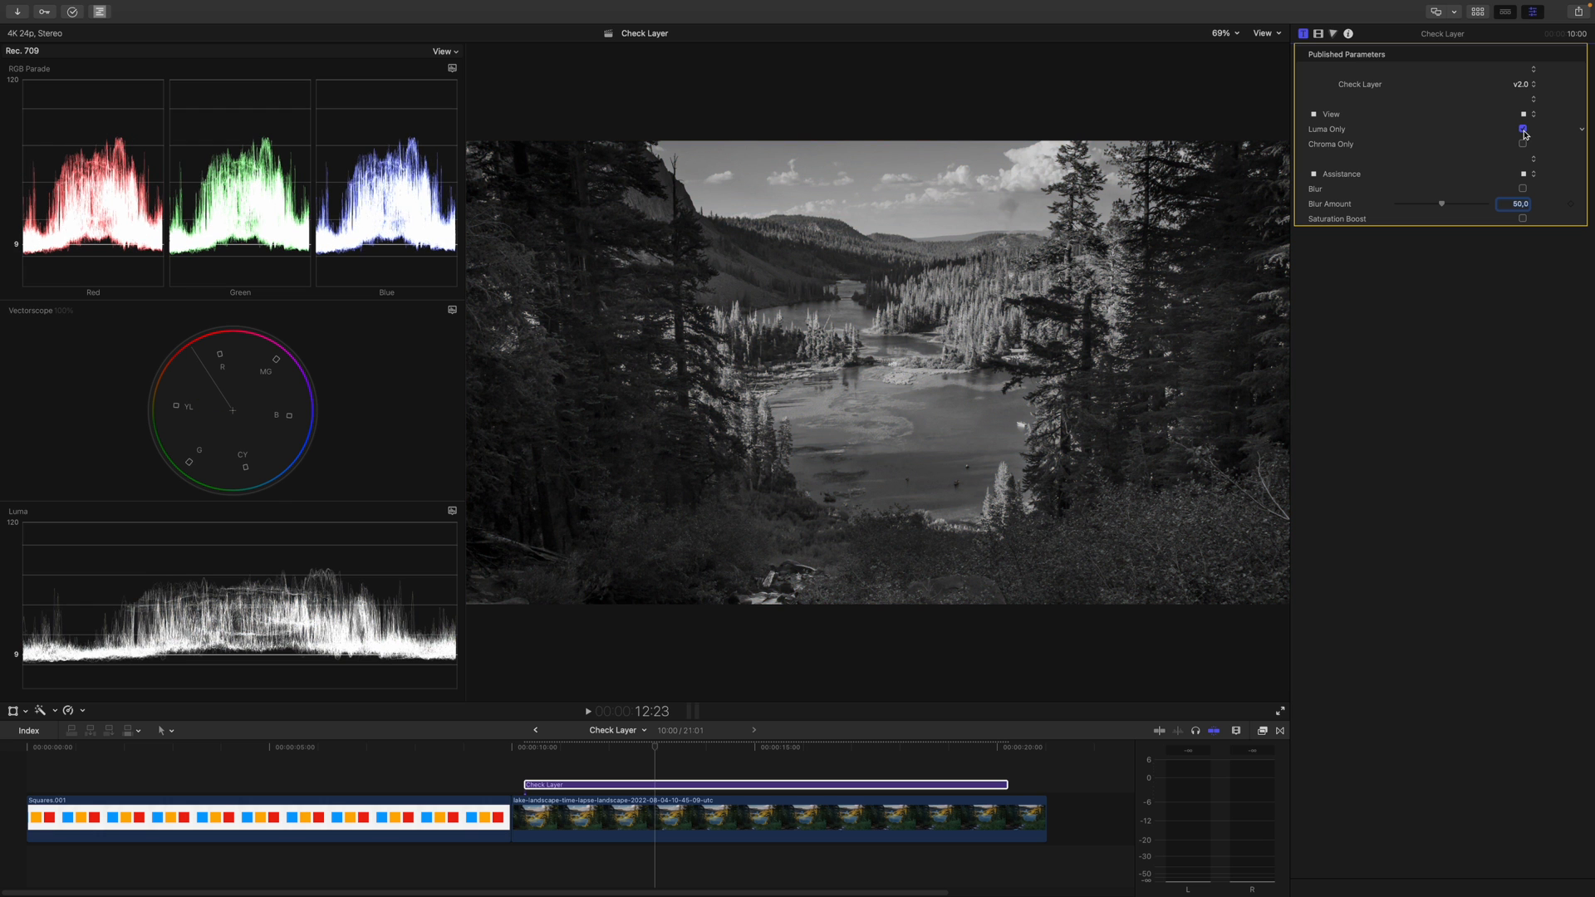
left_click(1523, 130)
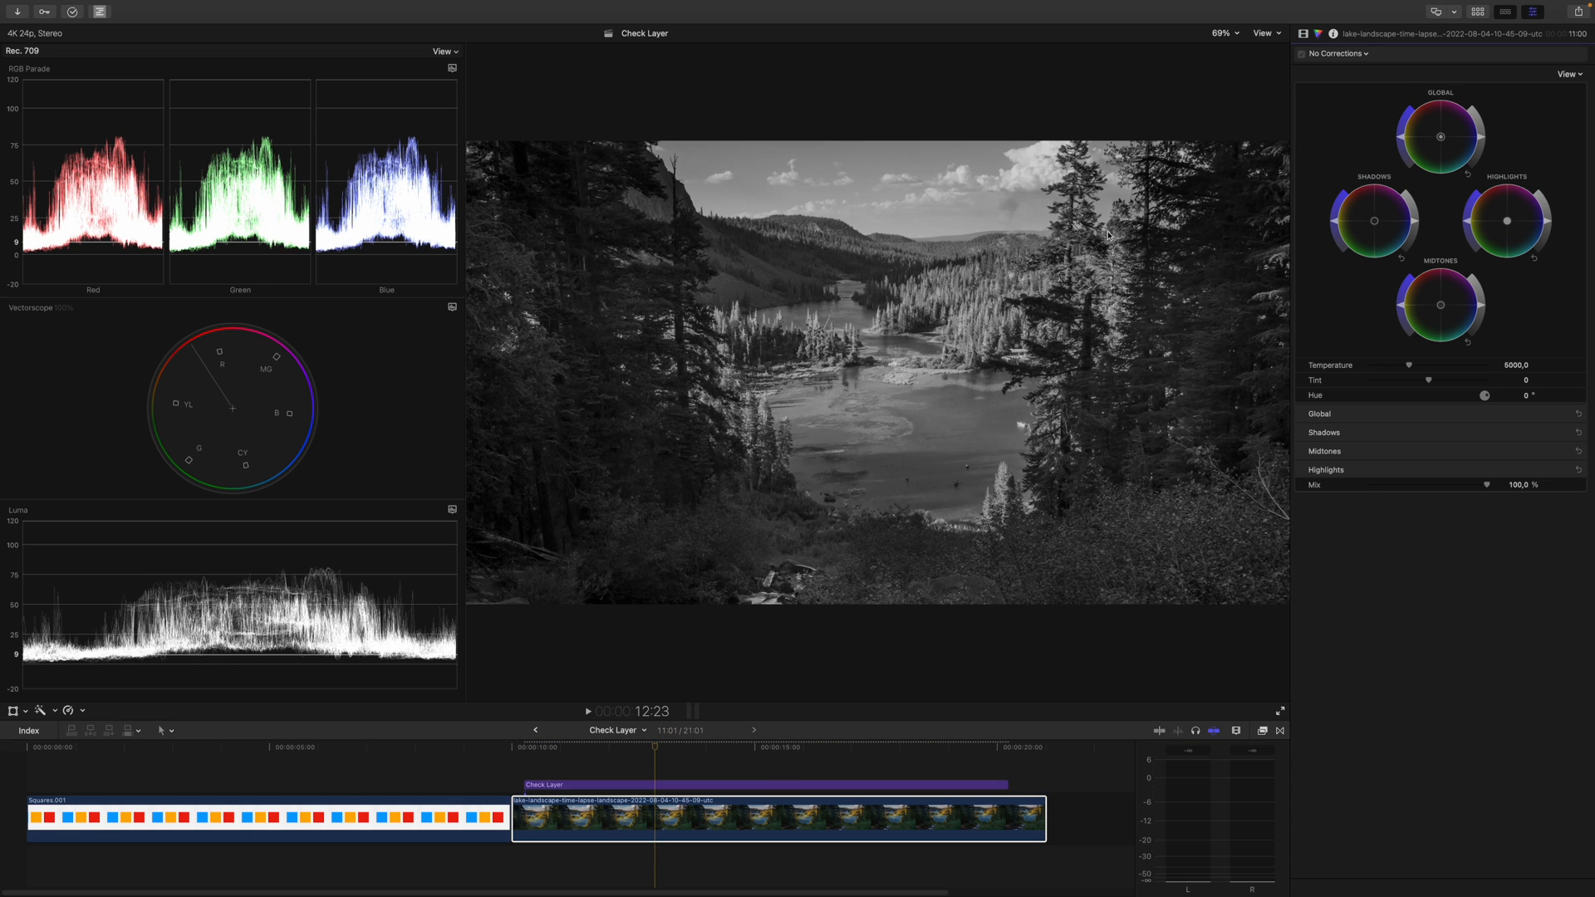
mouse_move(219, 606)
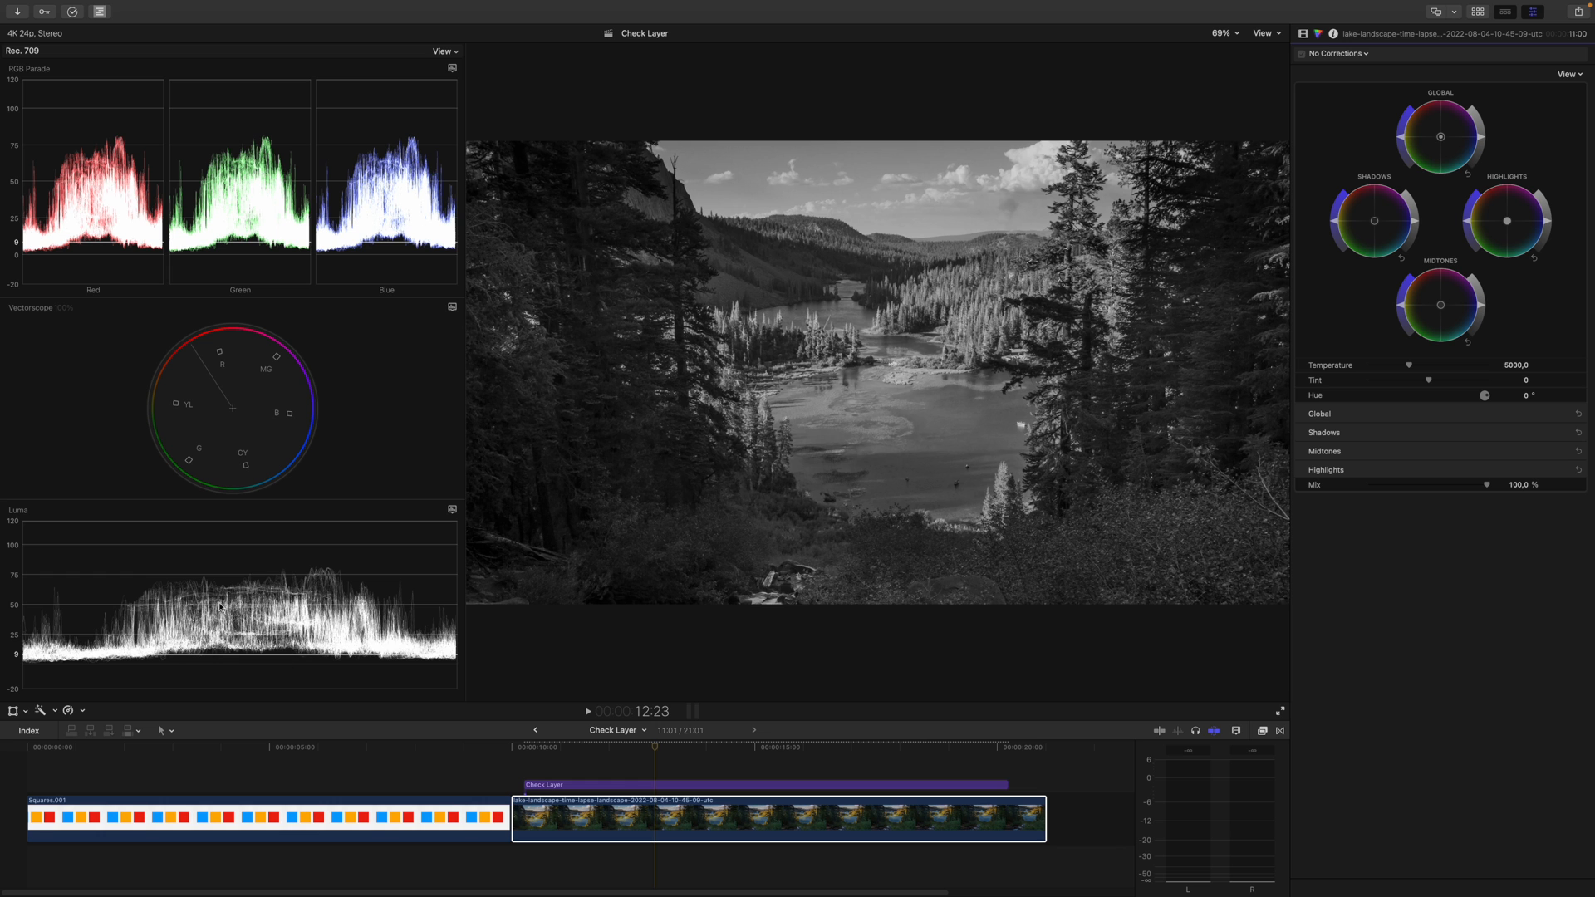
mouse_move(990, 388)
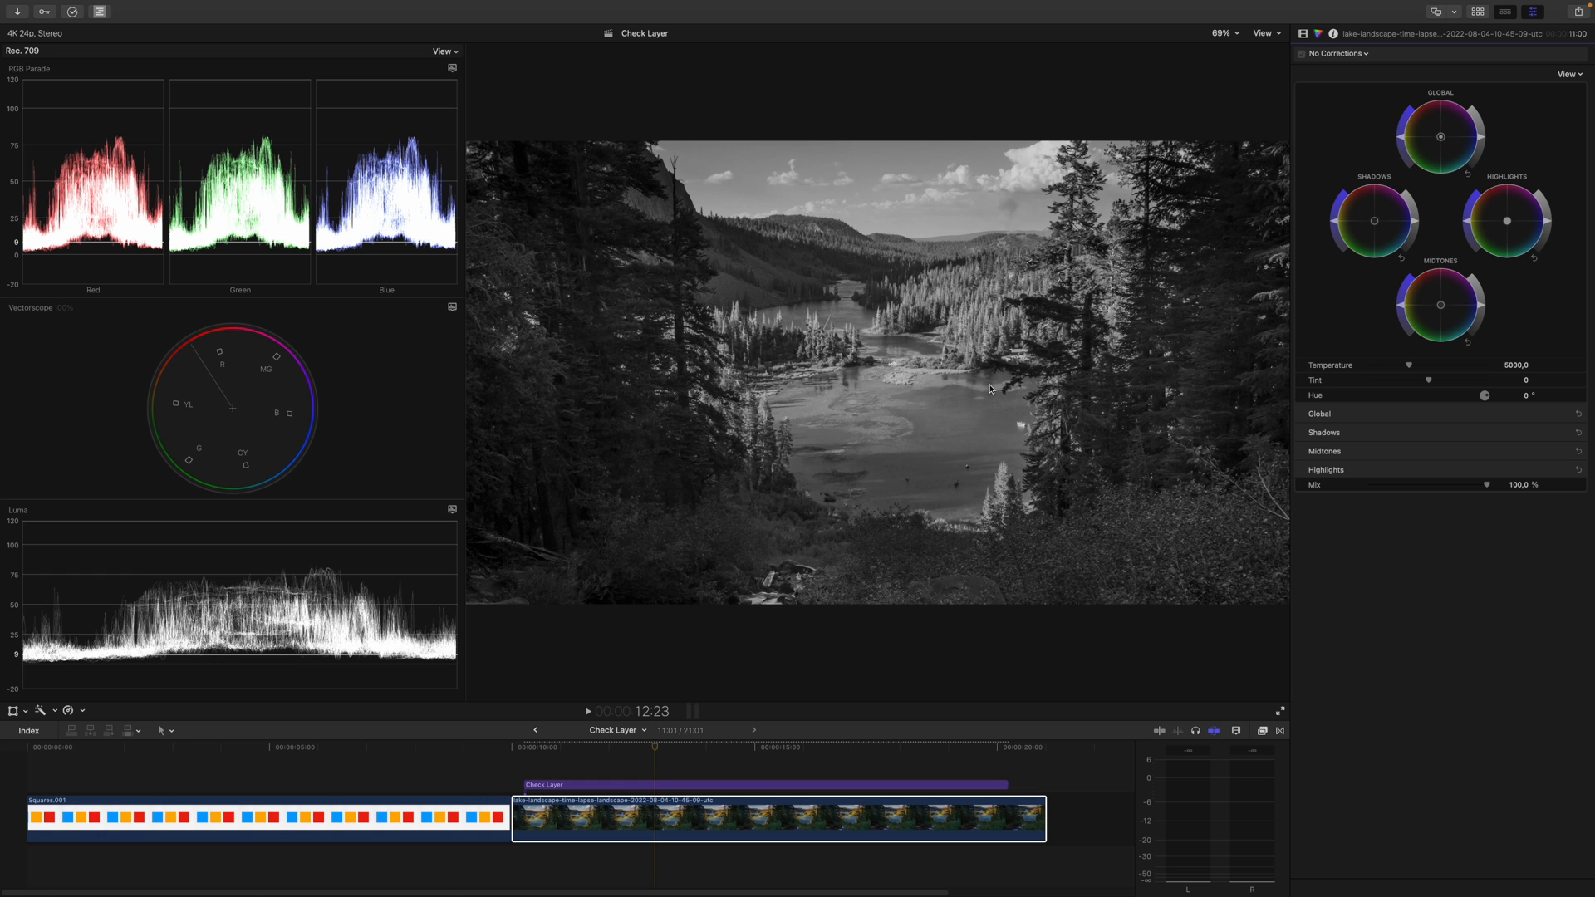
Select the lake time-lapse clip and brighten the shadows with the Color Wheels Shadows slider
left_click(778, 818)
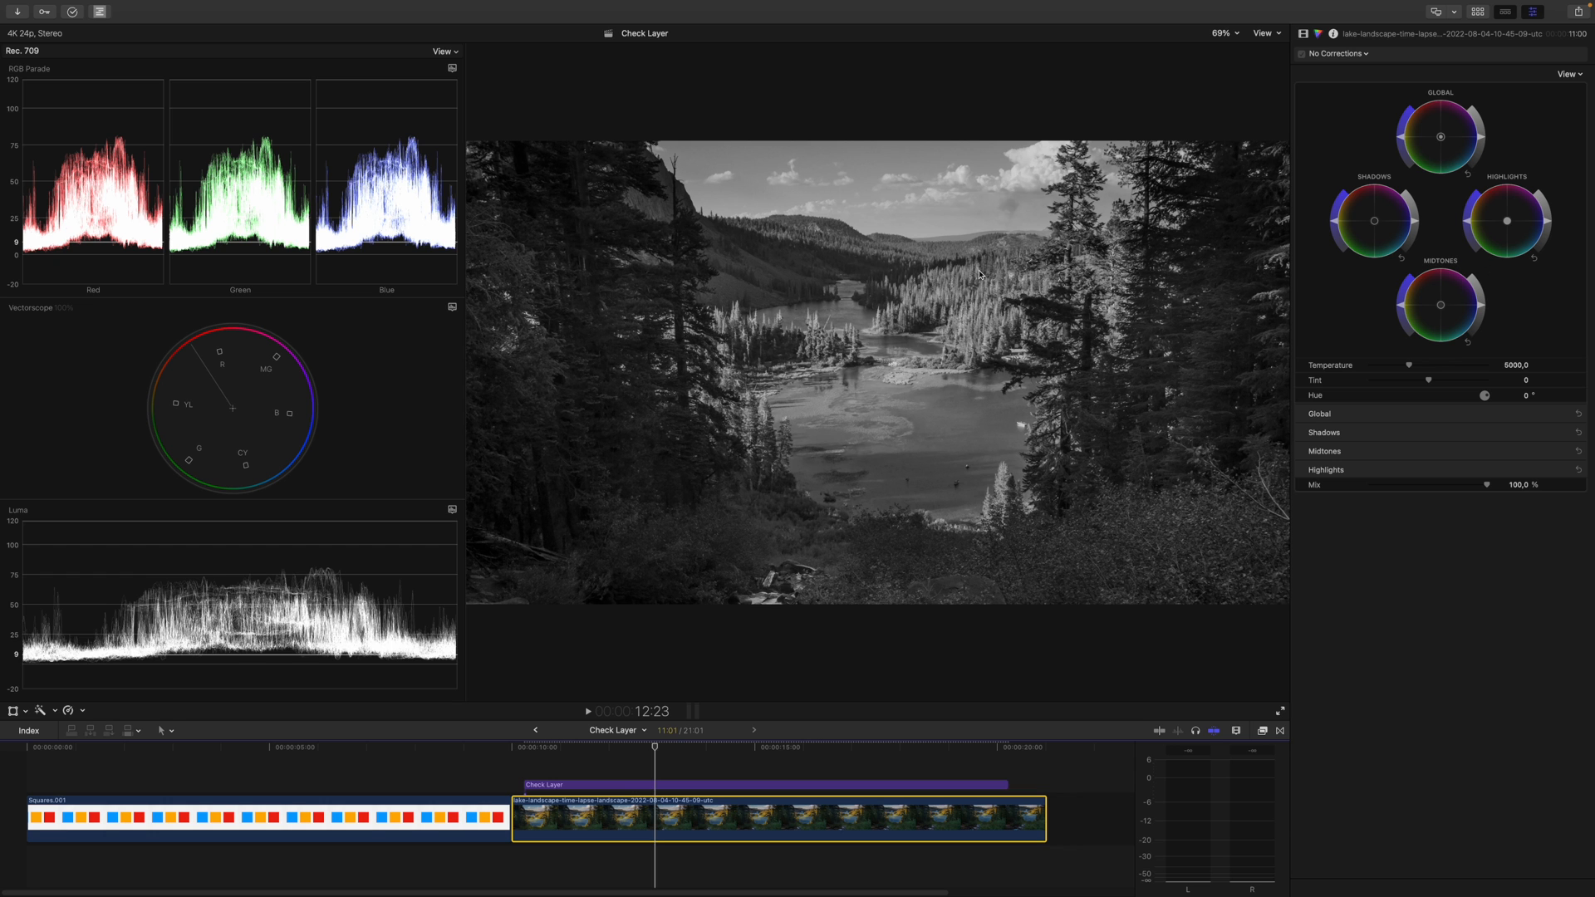
mouse_move(1485, 311)
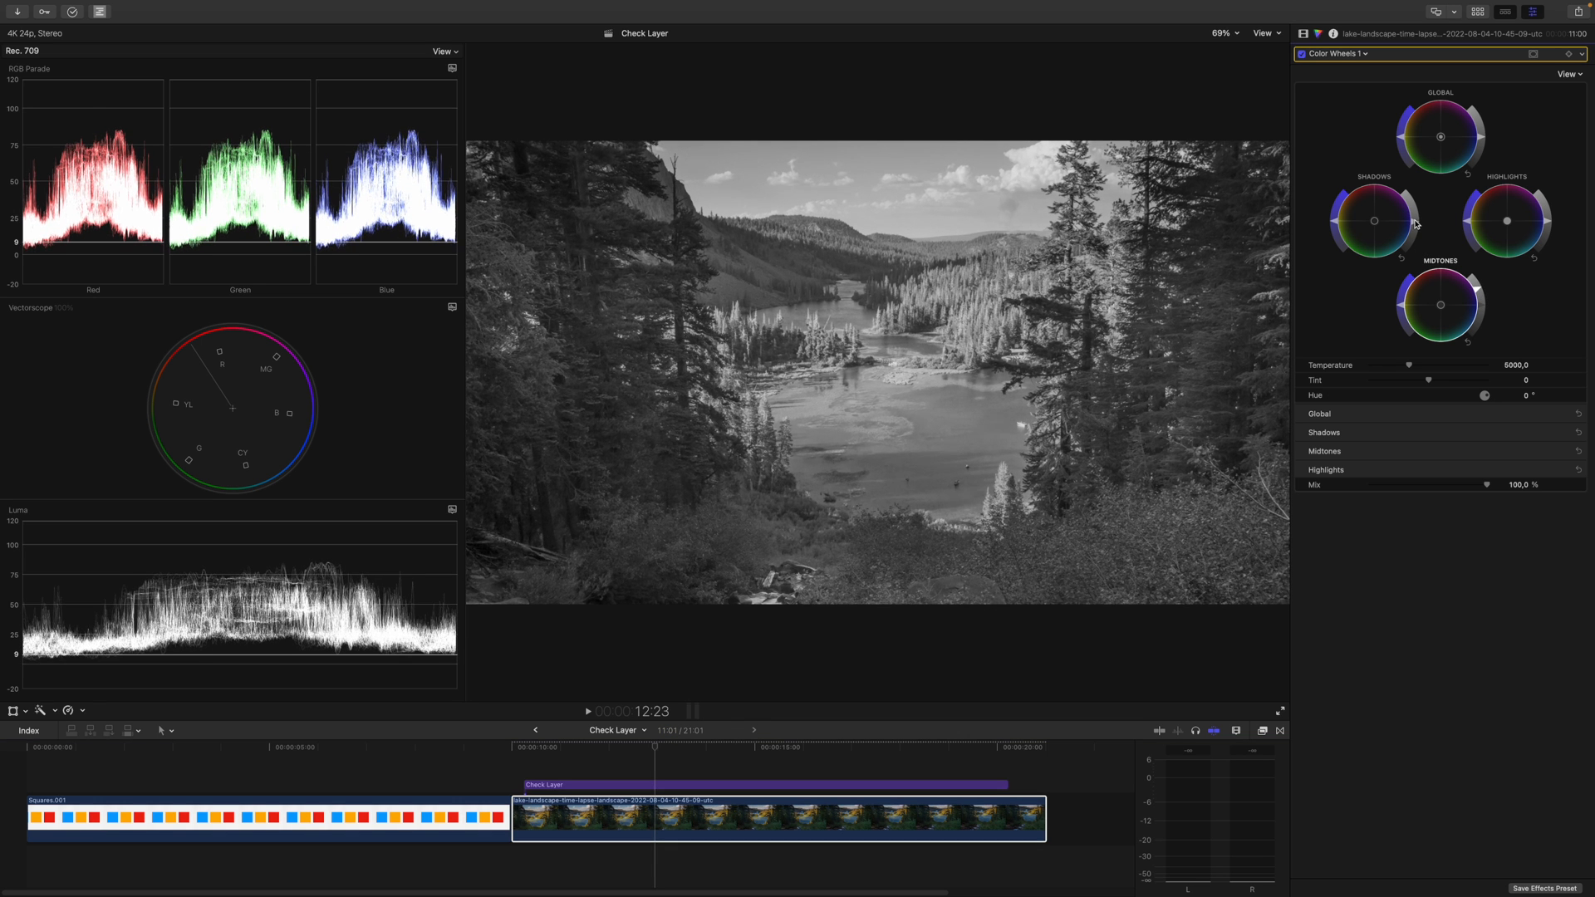
left_click_drag(1507, 221, 1544, 221)
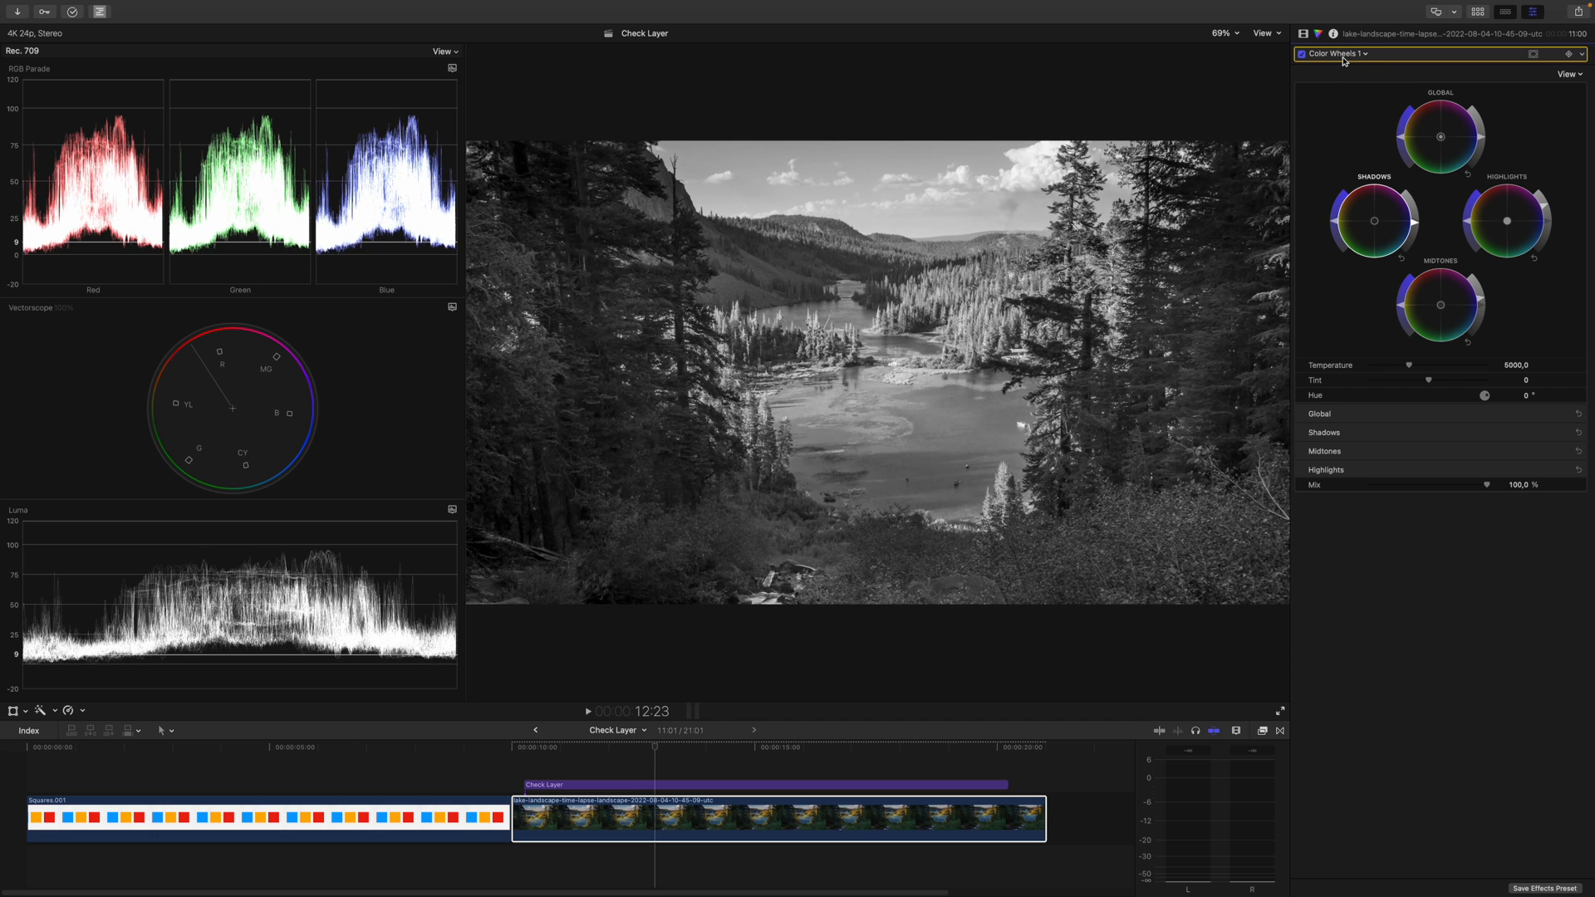
Add a Color Curves correction and set a midtone point on the luma curve
left_click(1334, 53)
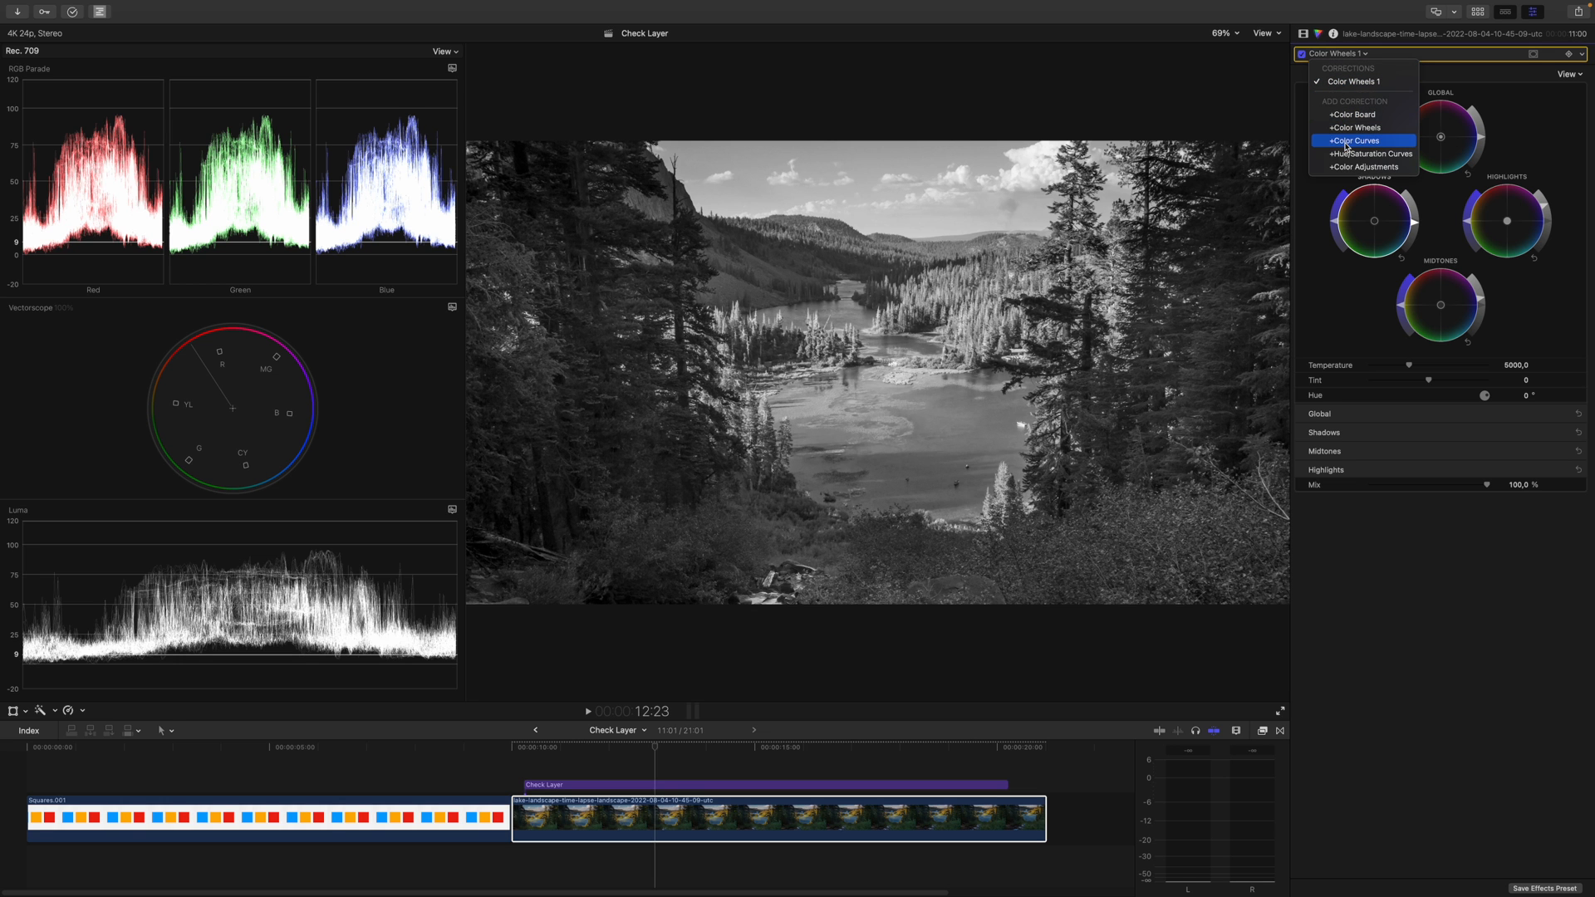
left_click(1356, 140)
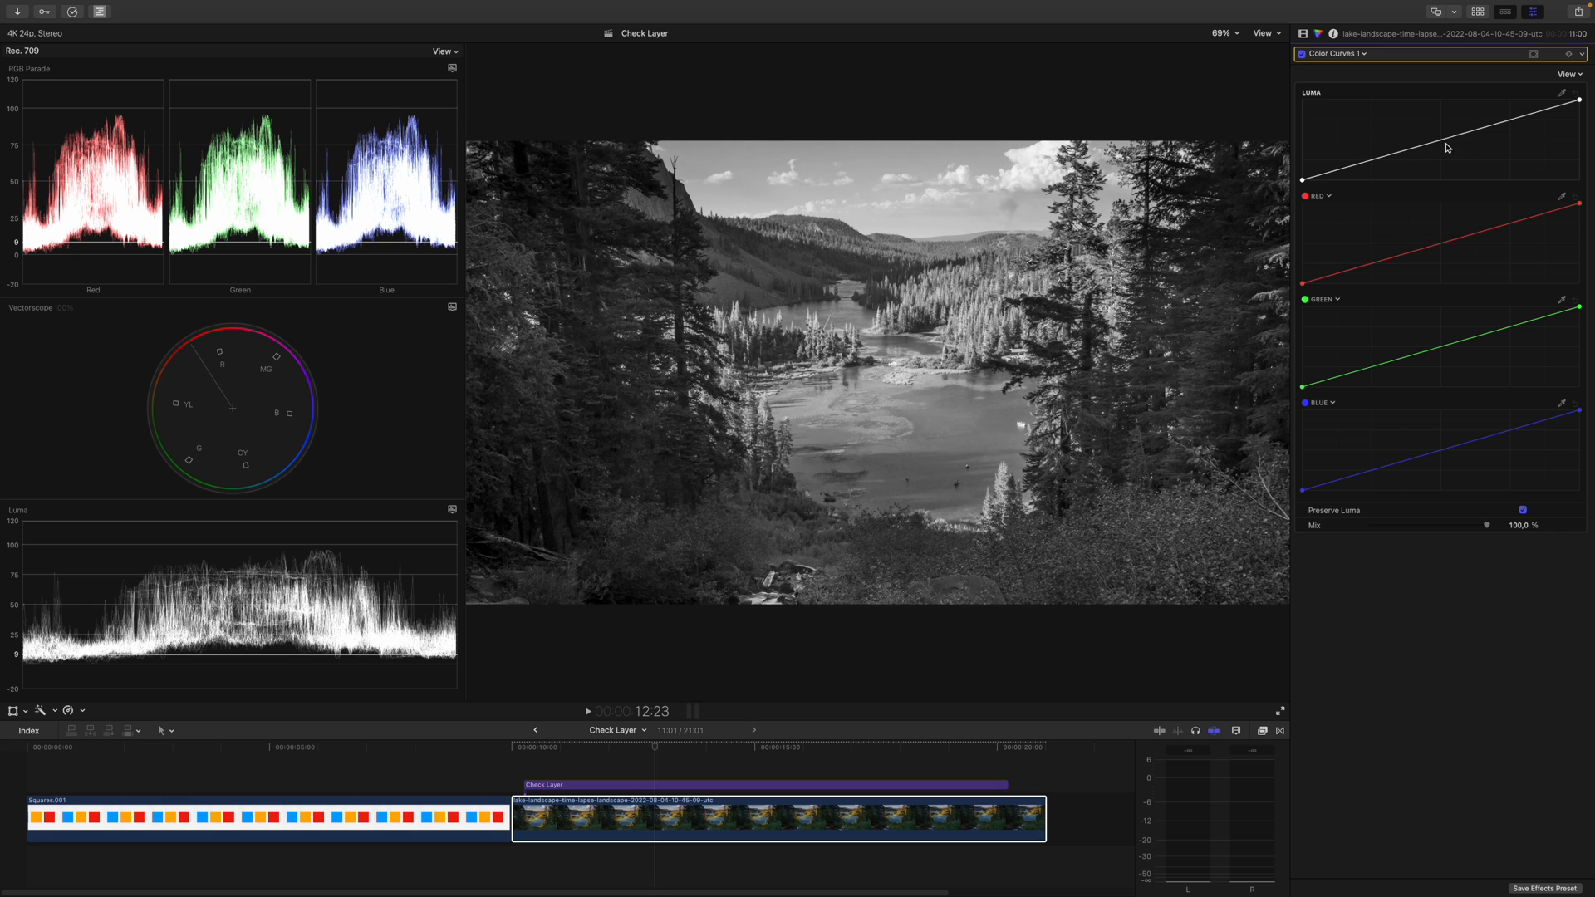
left_click_drag(1442, 155, 1442, 140)
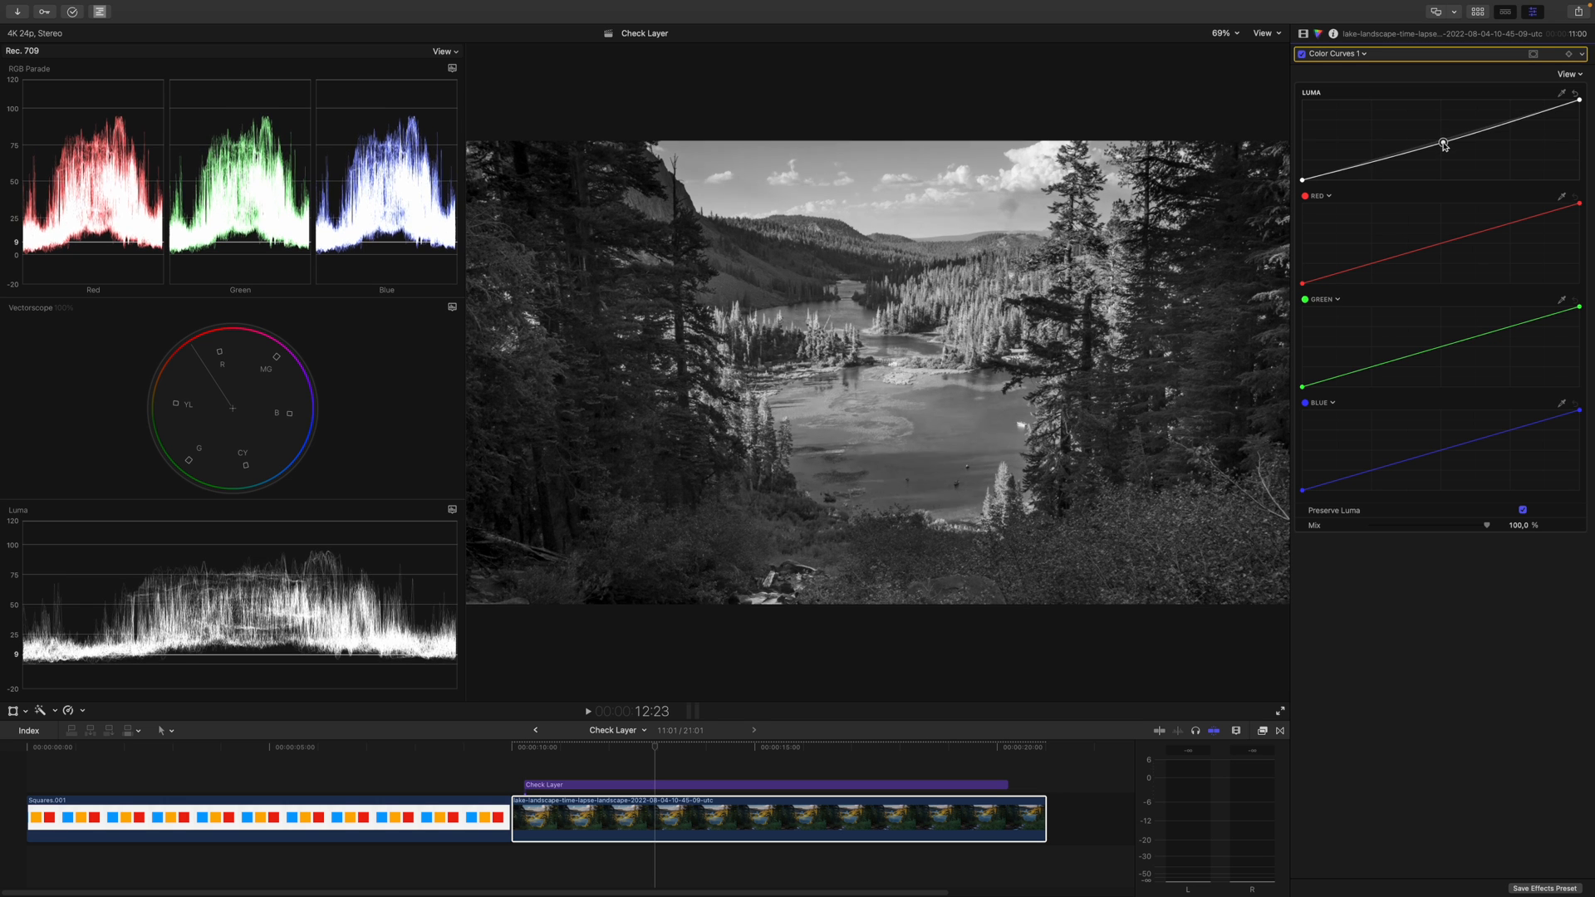
left_click_drag(1442, 143, 1443, 151)
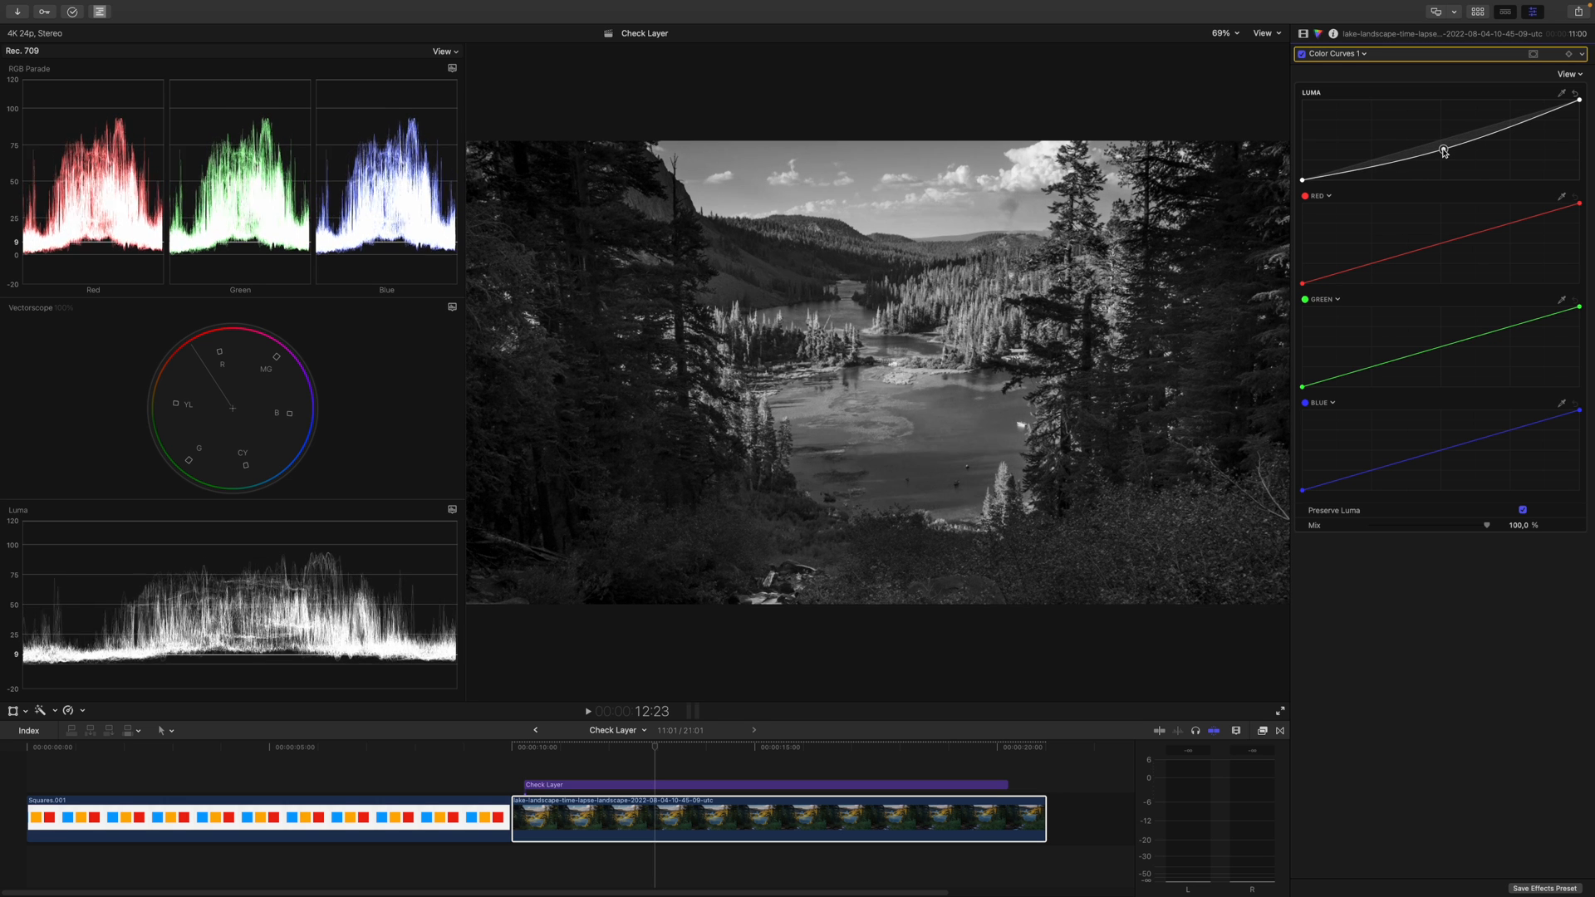
left_click_drag(1443, 151, 1471, 149)
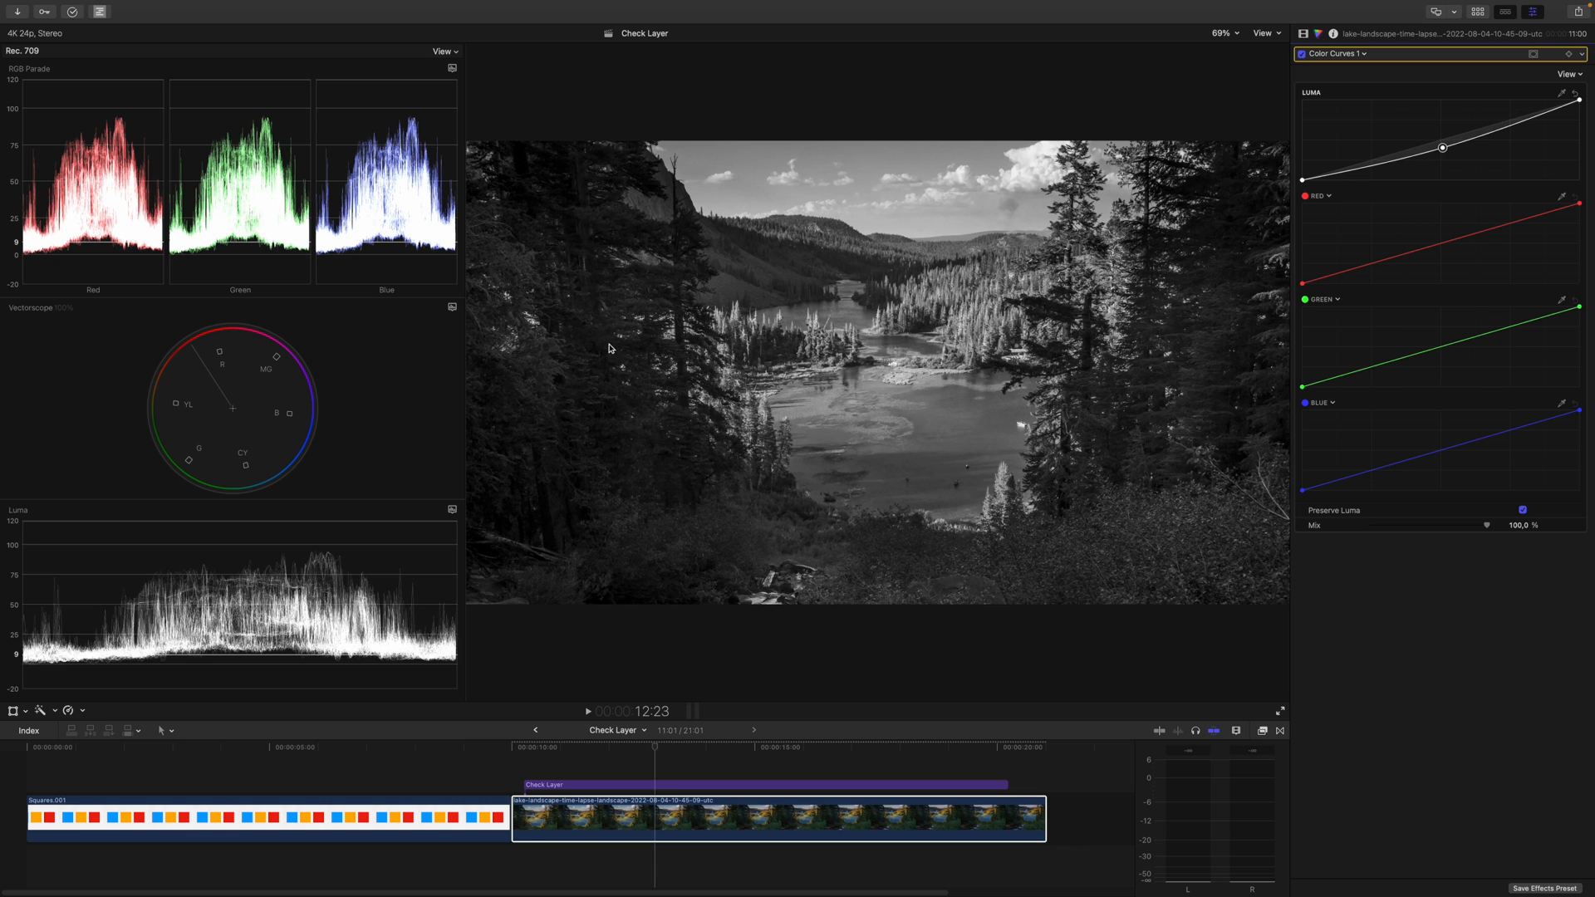
mouse_move(1328, 179)
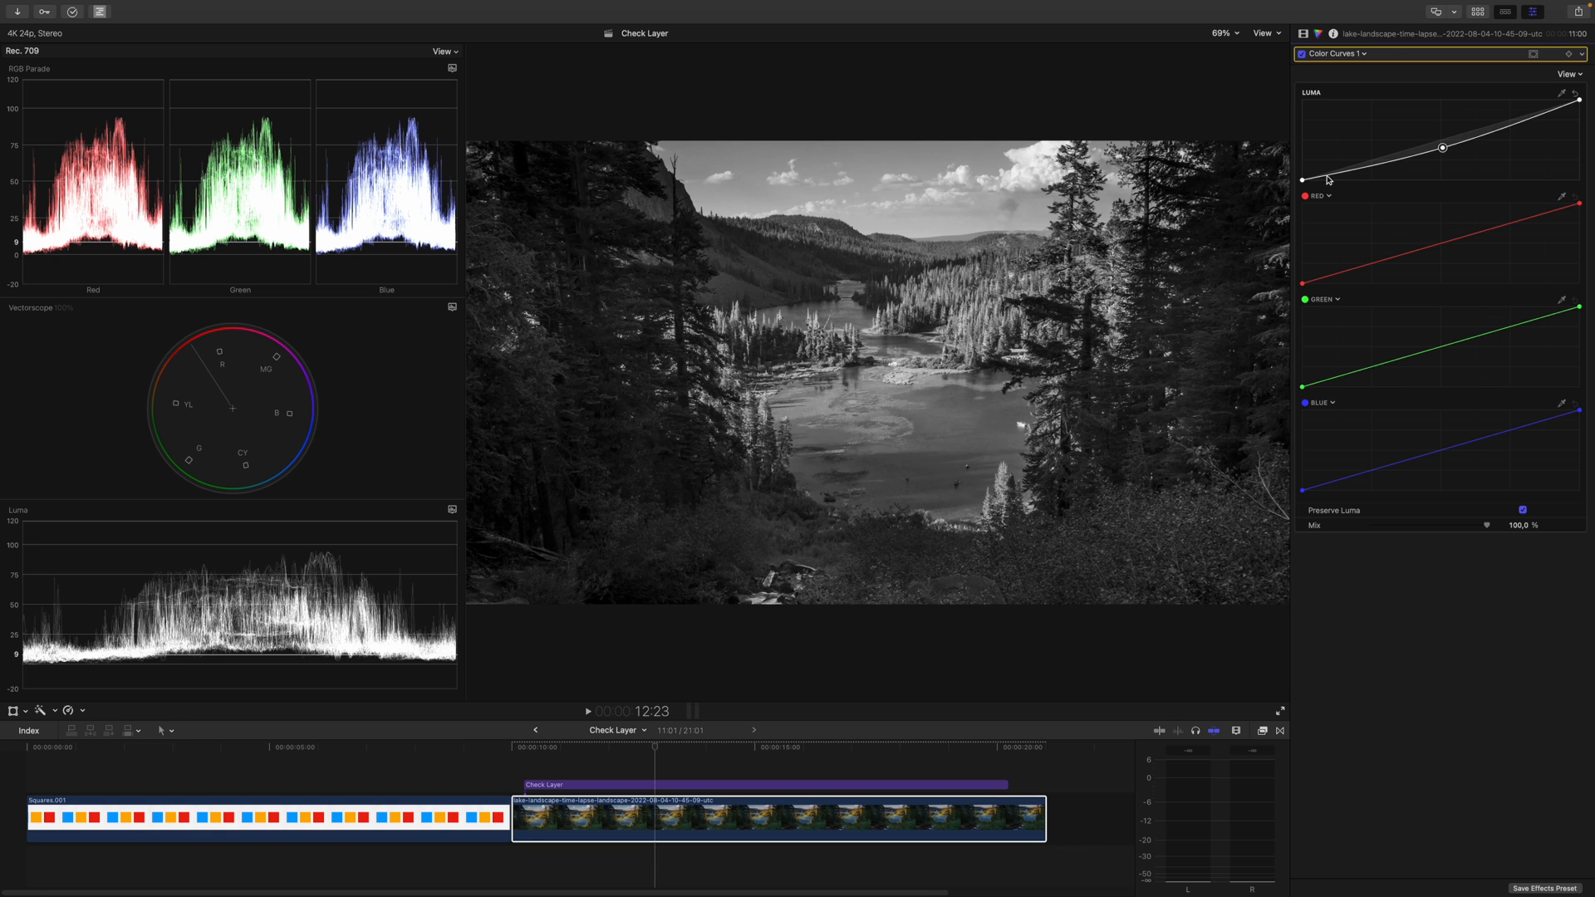
Add shadow points pulling the lows down and a highlight point lifting the top into an S-shape
left_click_drag(1443, 147, 1328, 174)
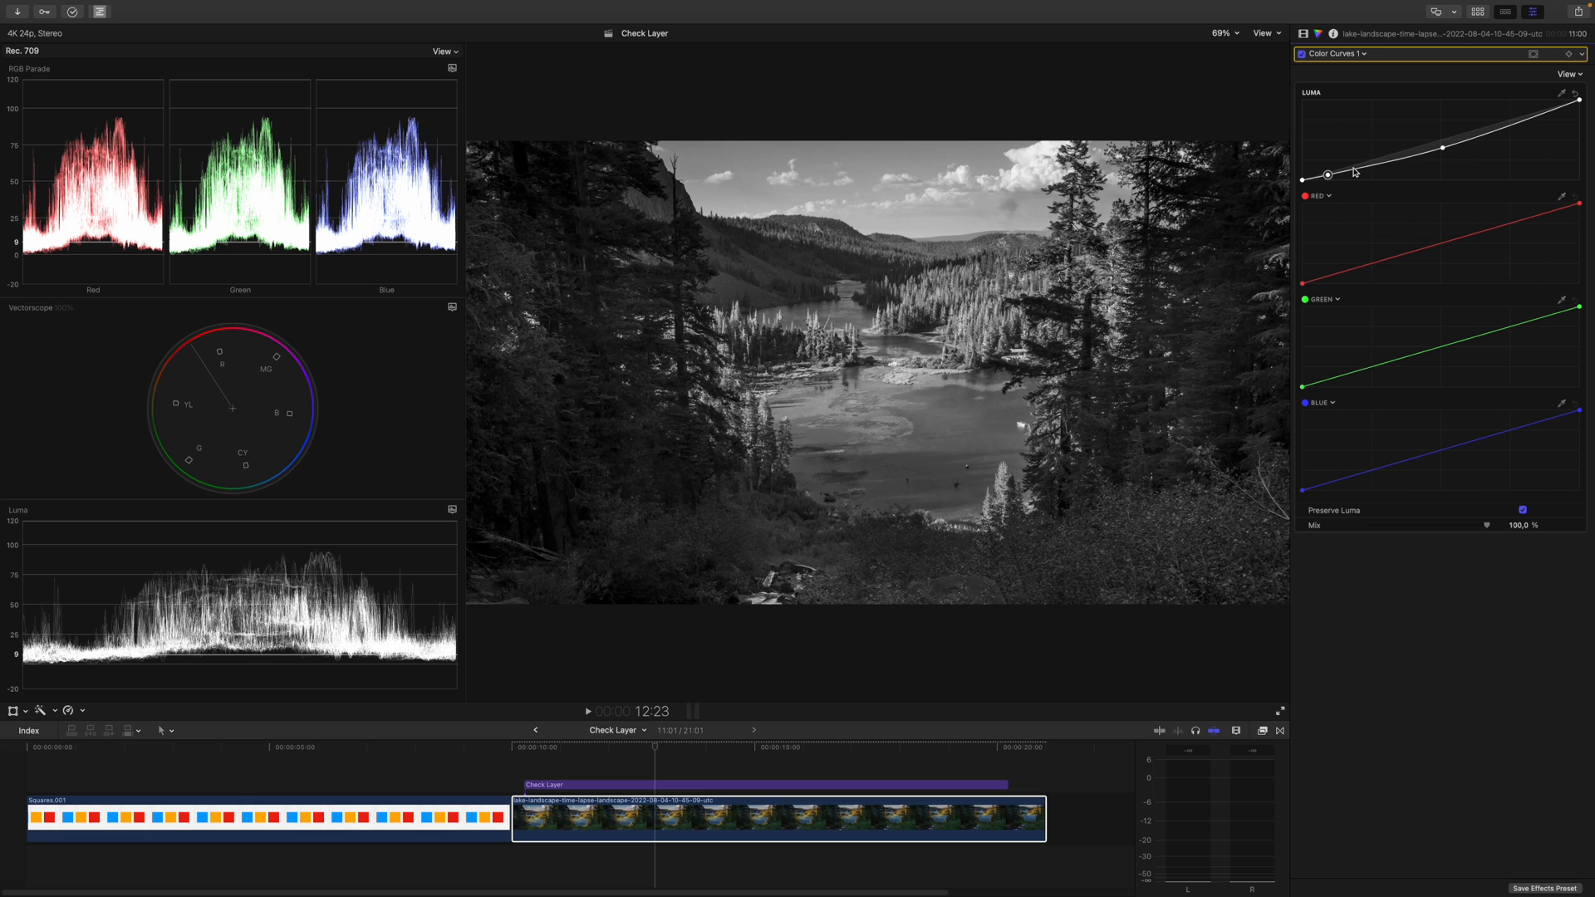
left_click_drag(1328, 174, 1371, 167)
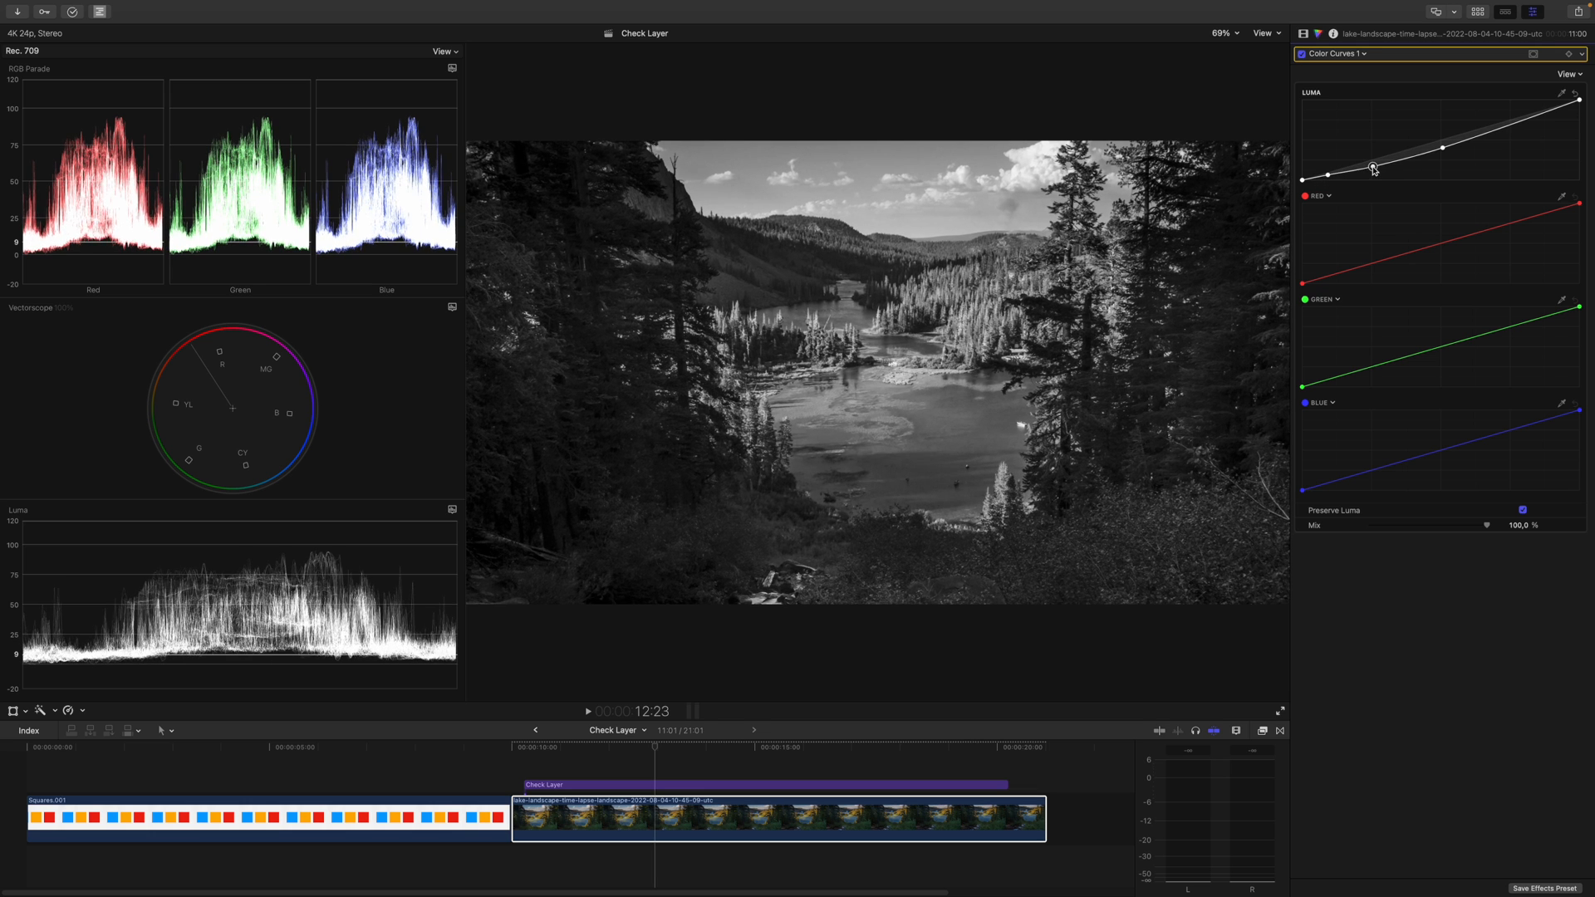
left_click_drag(1373, 168, 1328, 177)
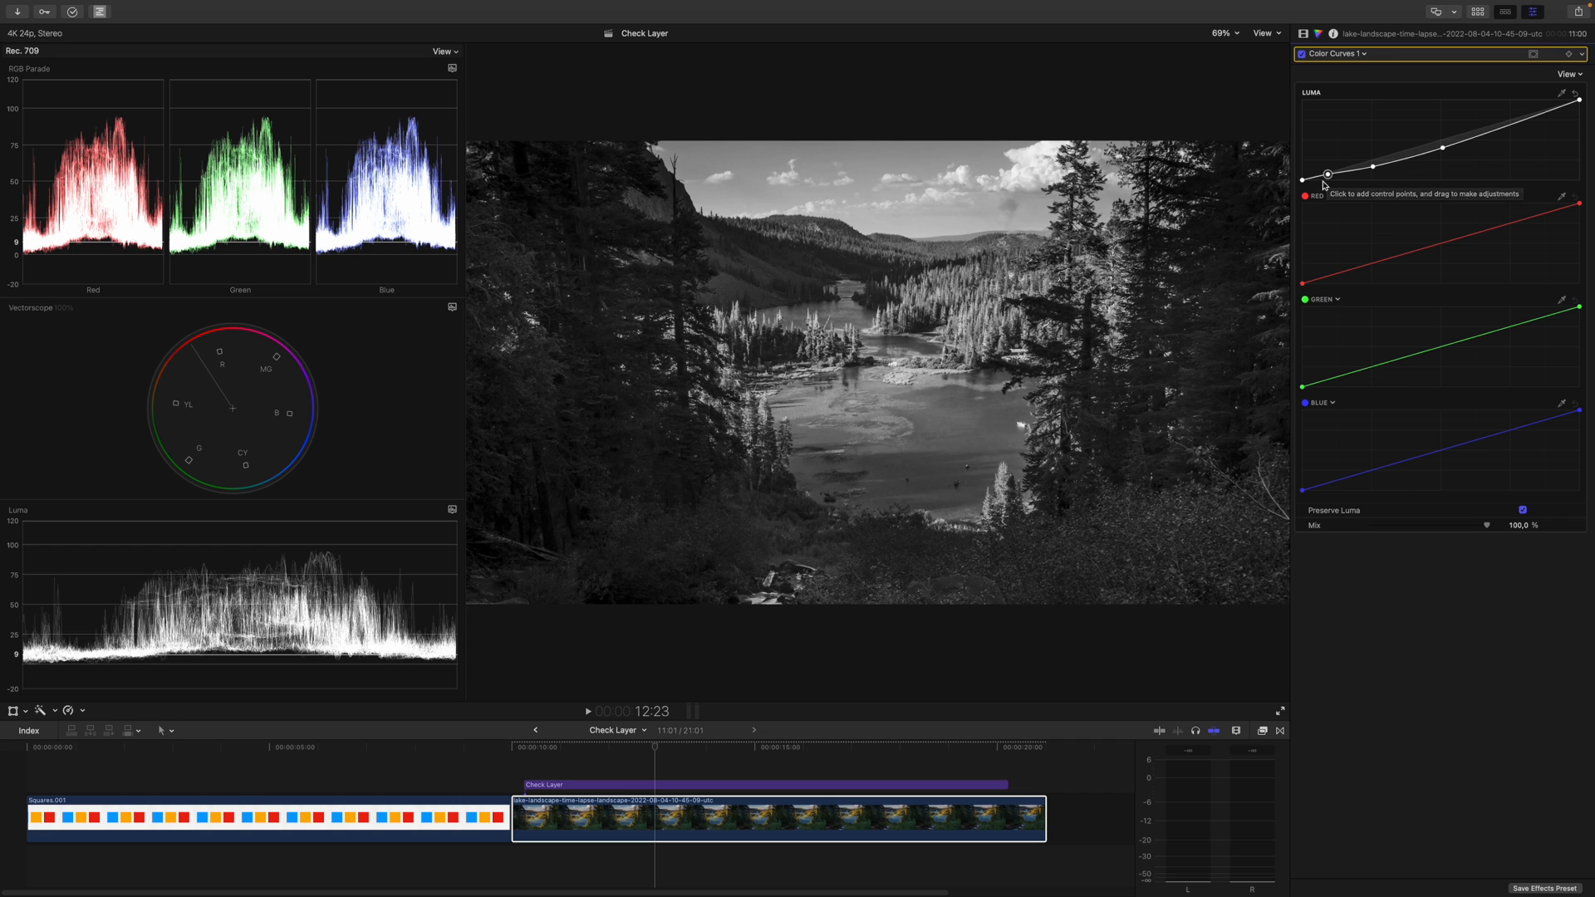
mouse_move(1511, 128)
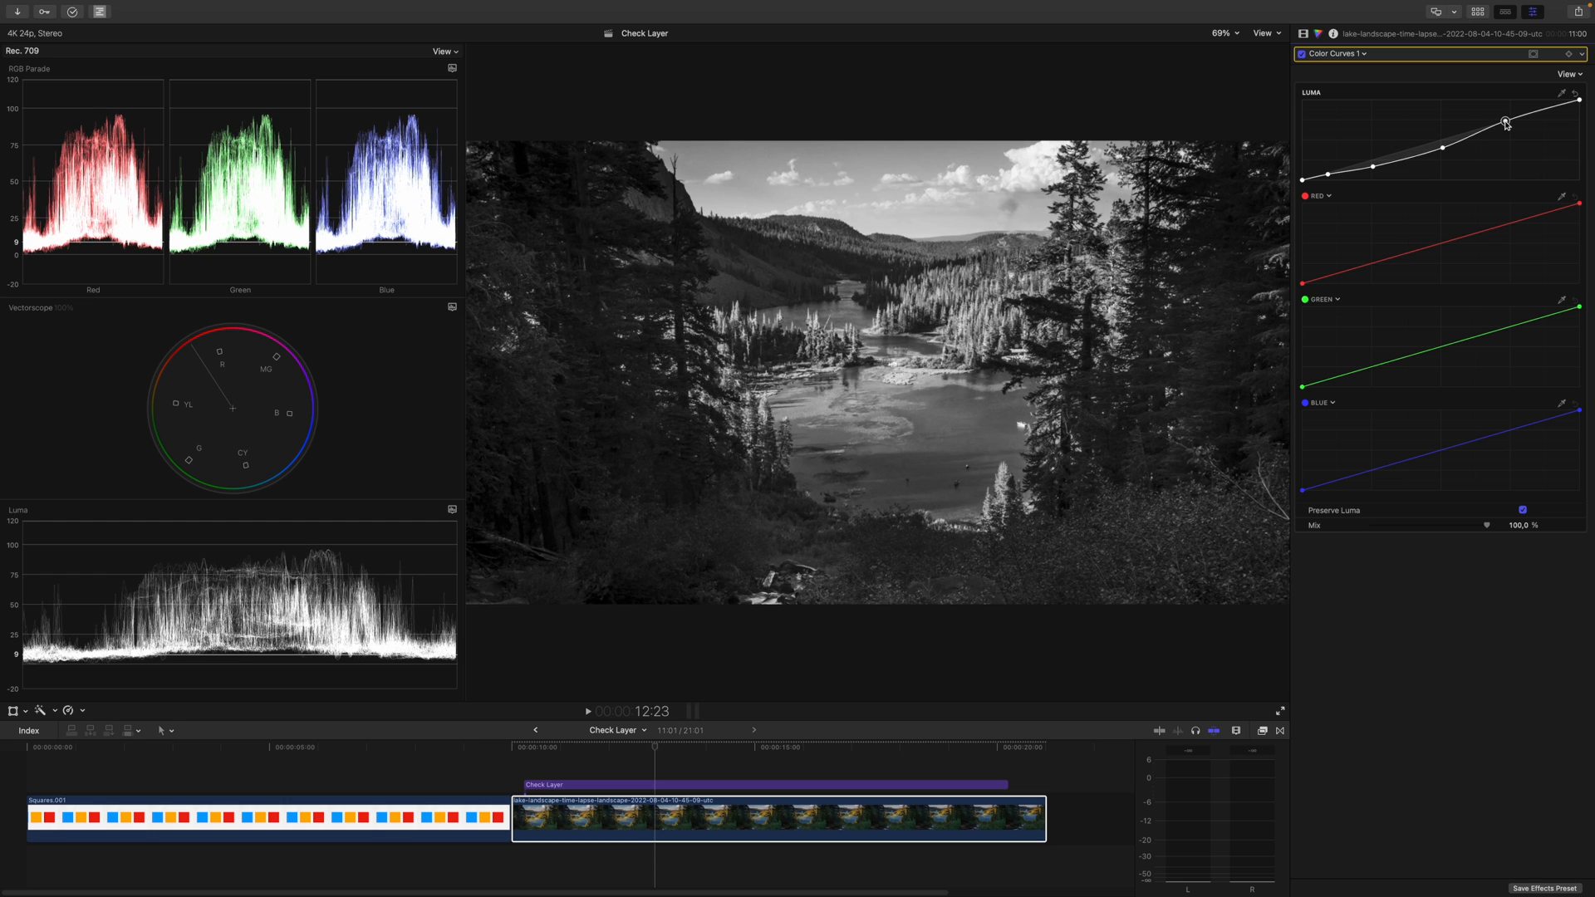
left_click_drag(1505, 120, 1492, 130)
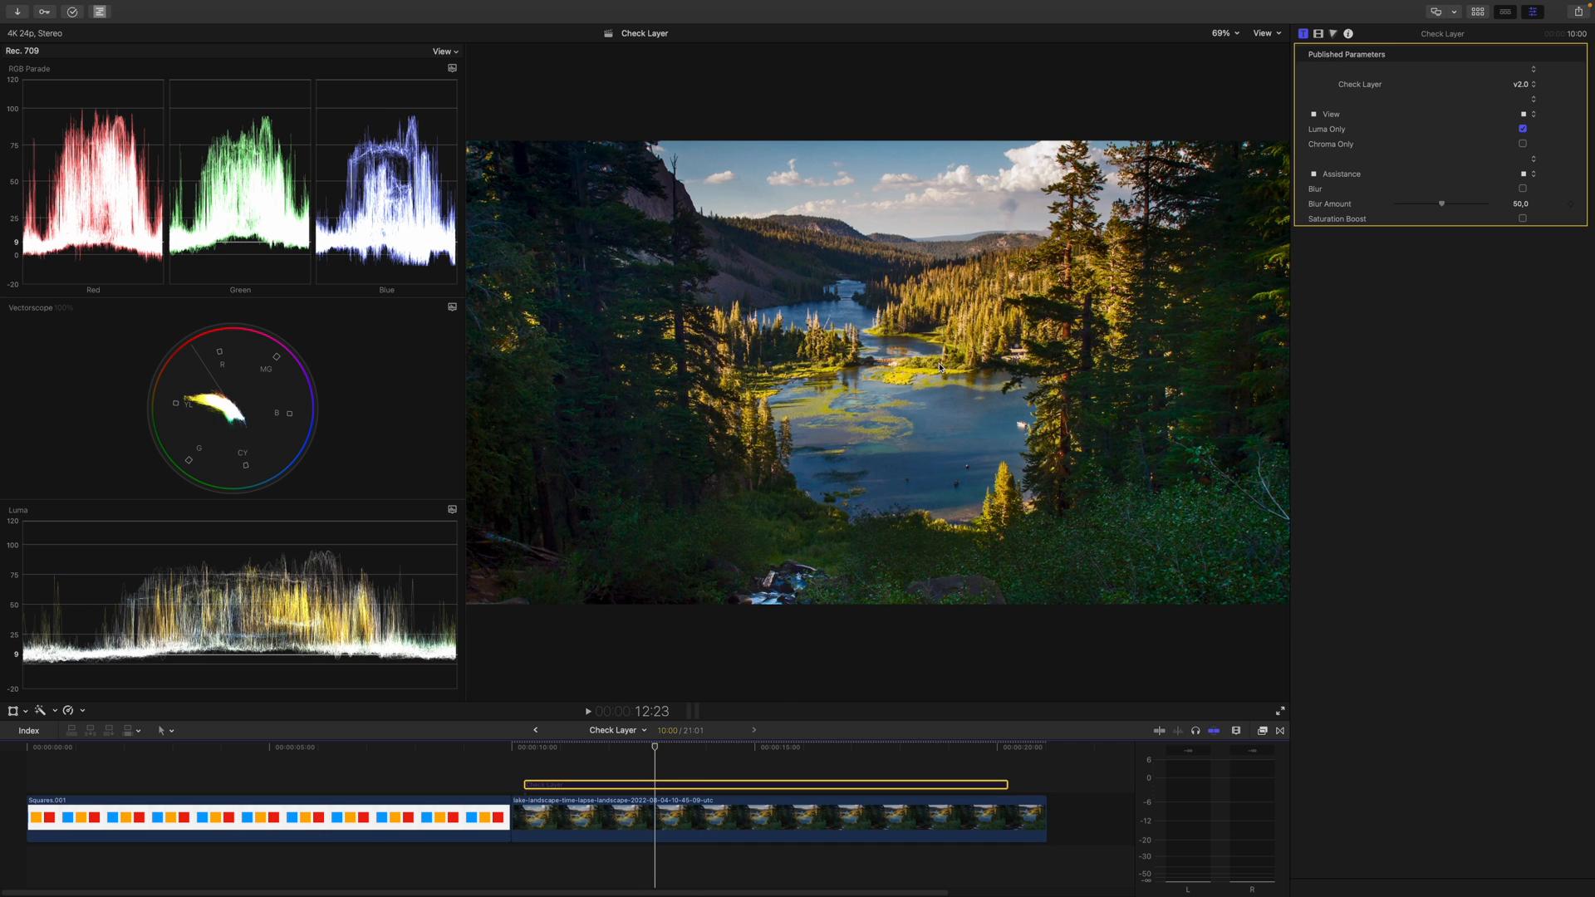
mouse_move(998, 349)
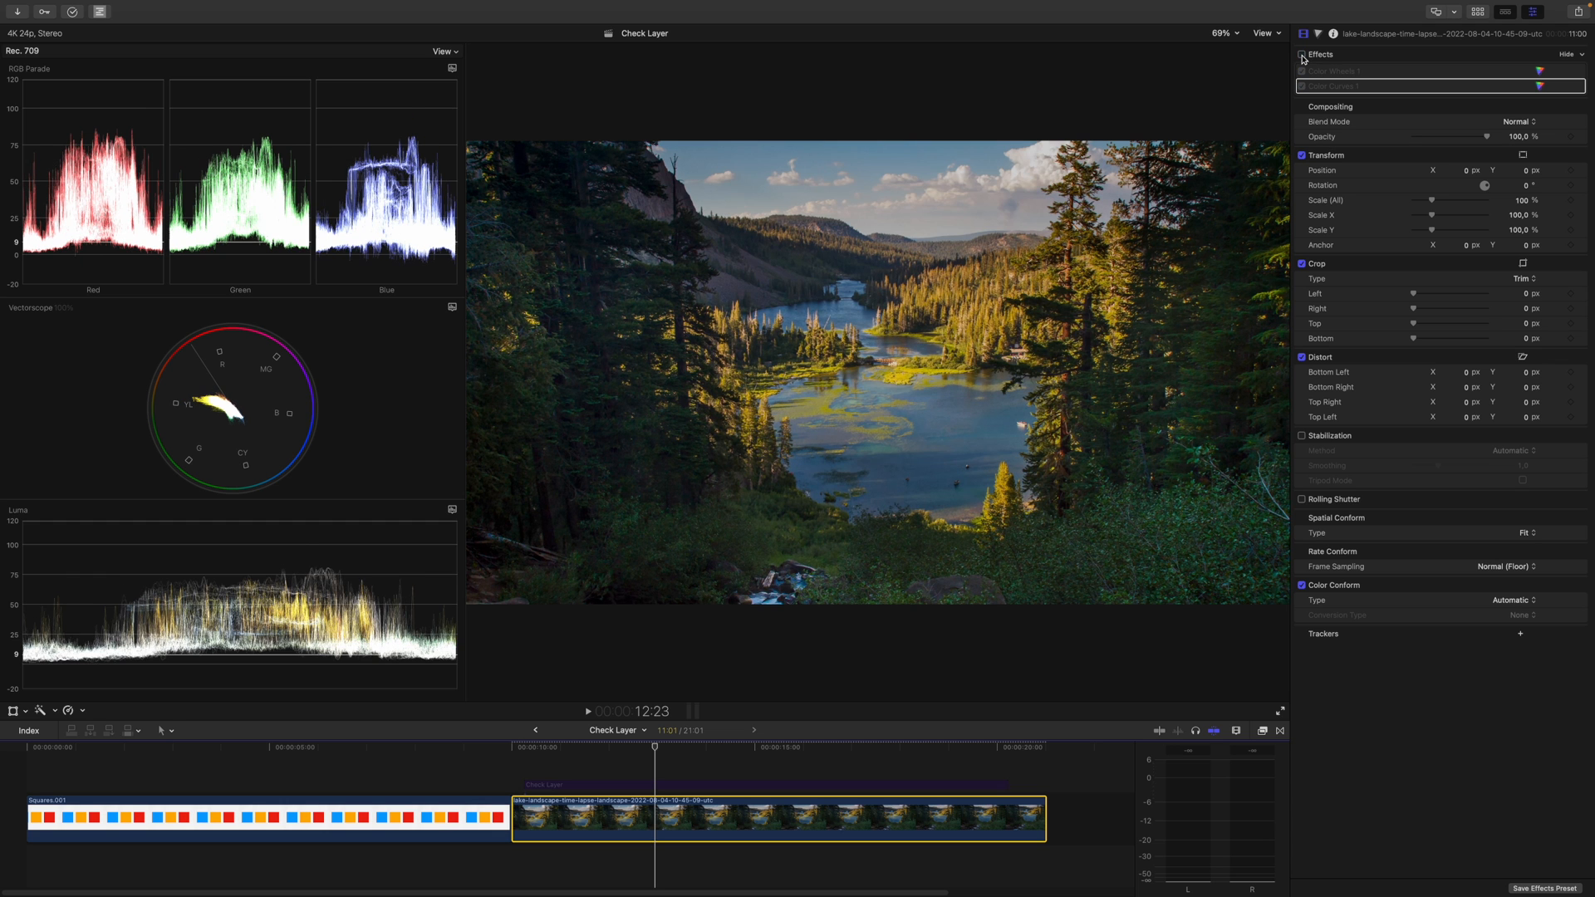
Re-enable the clip's effects to compare, then reselect the lake clip for further grading
left_click(1303, 53)
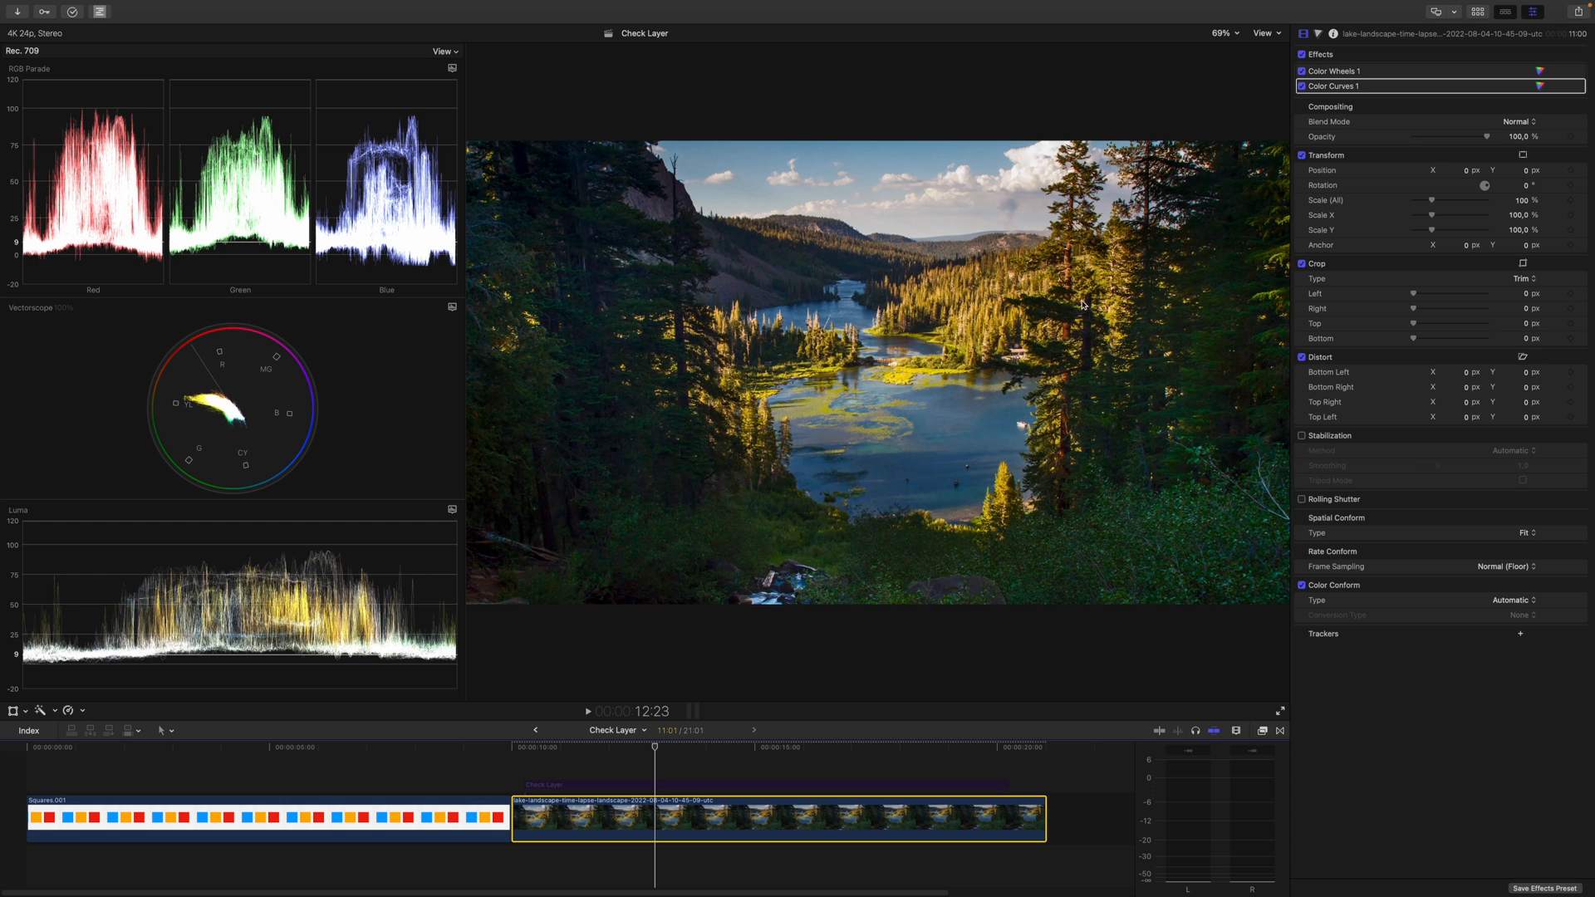
mouse_move(656, 782)
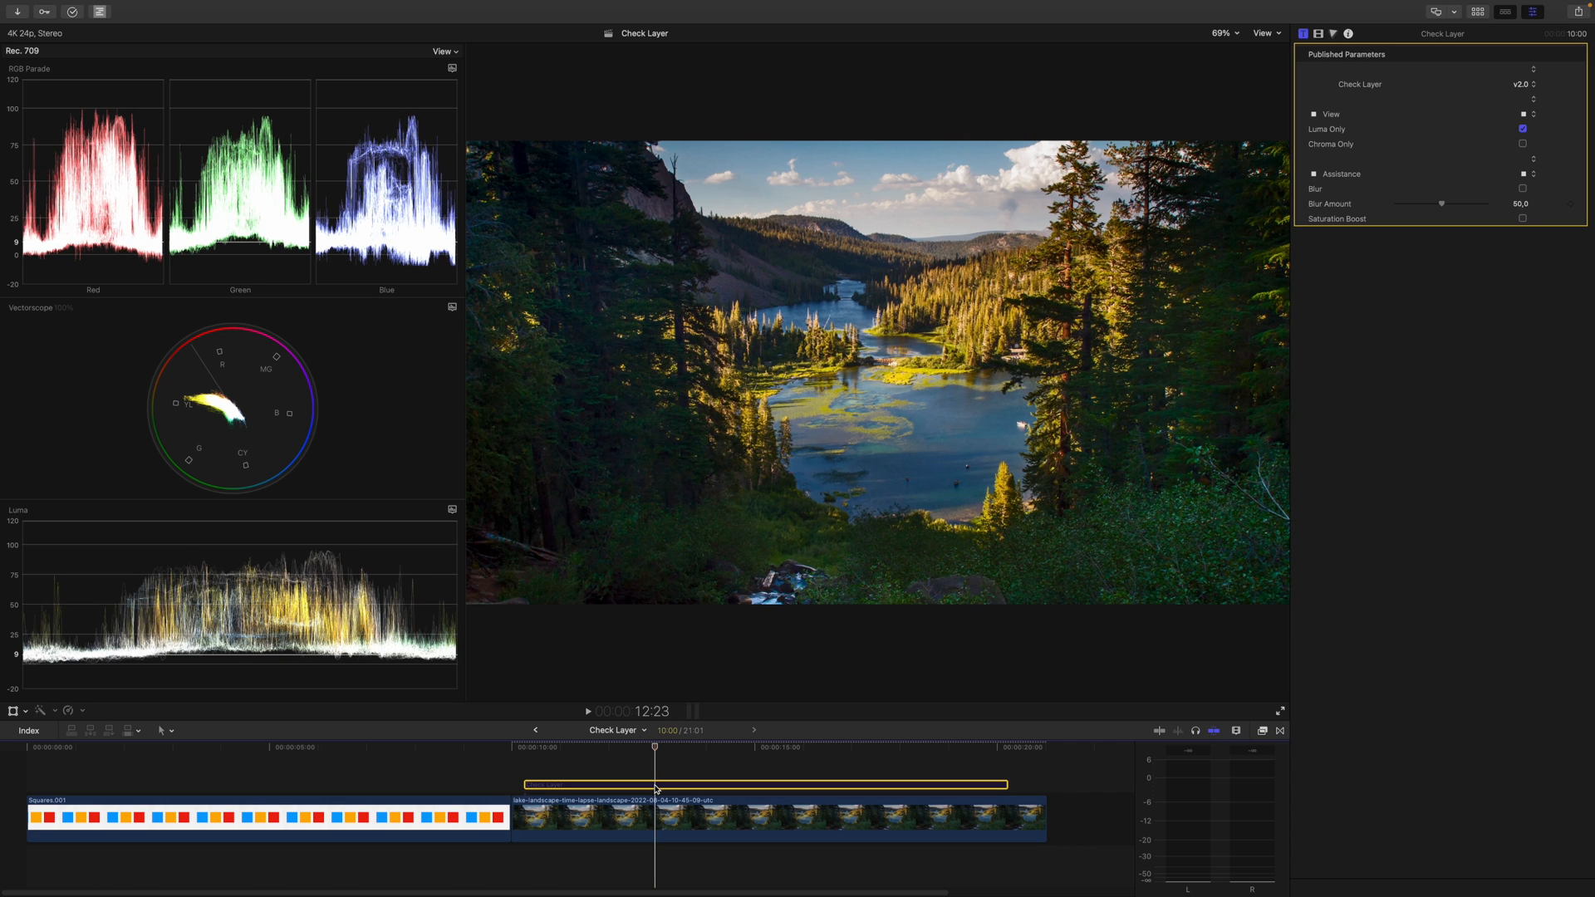
left_click(1524, 128)
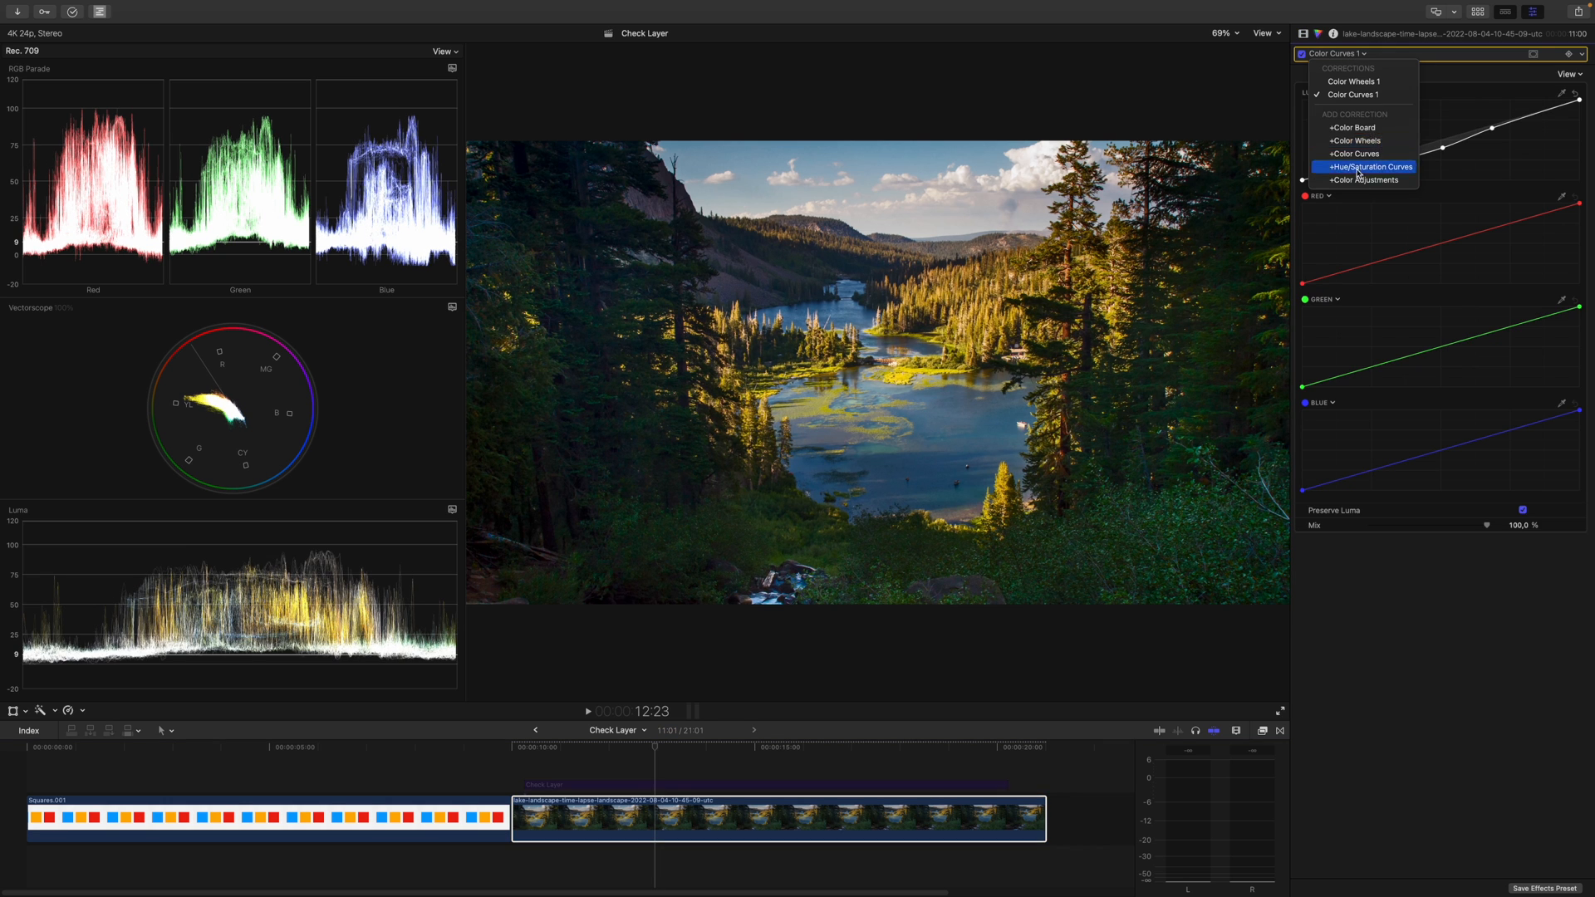
Add Color Wheels 2, nudge highlights, midtones and shadows pucks for sunset contrast, and re-enable it after comparing
left_click(1356, 139)
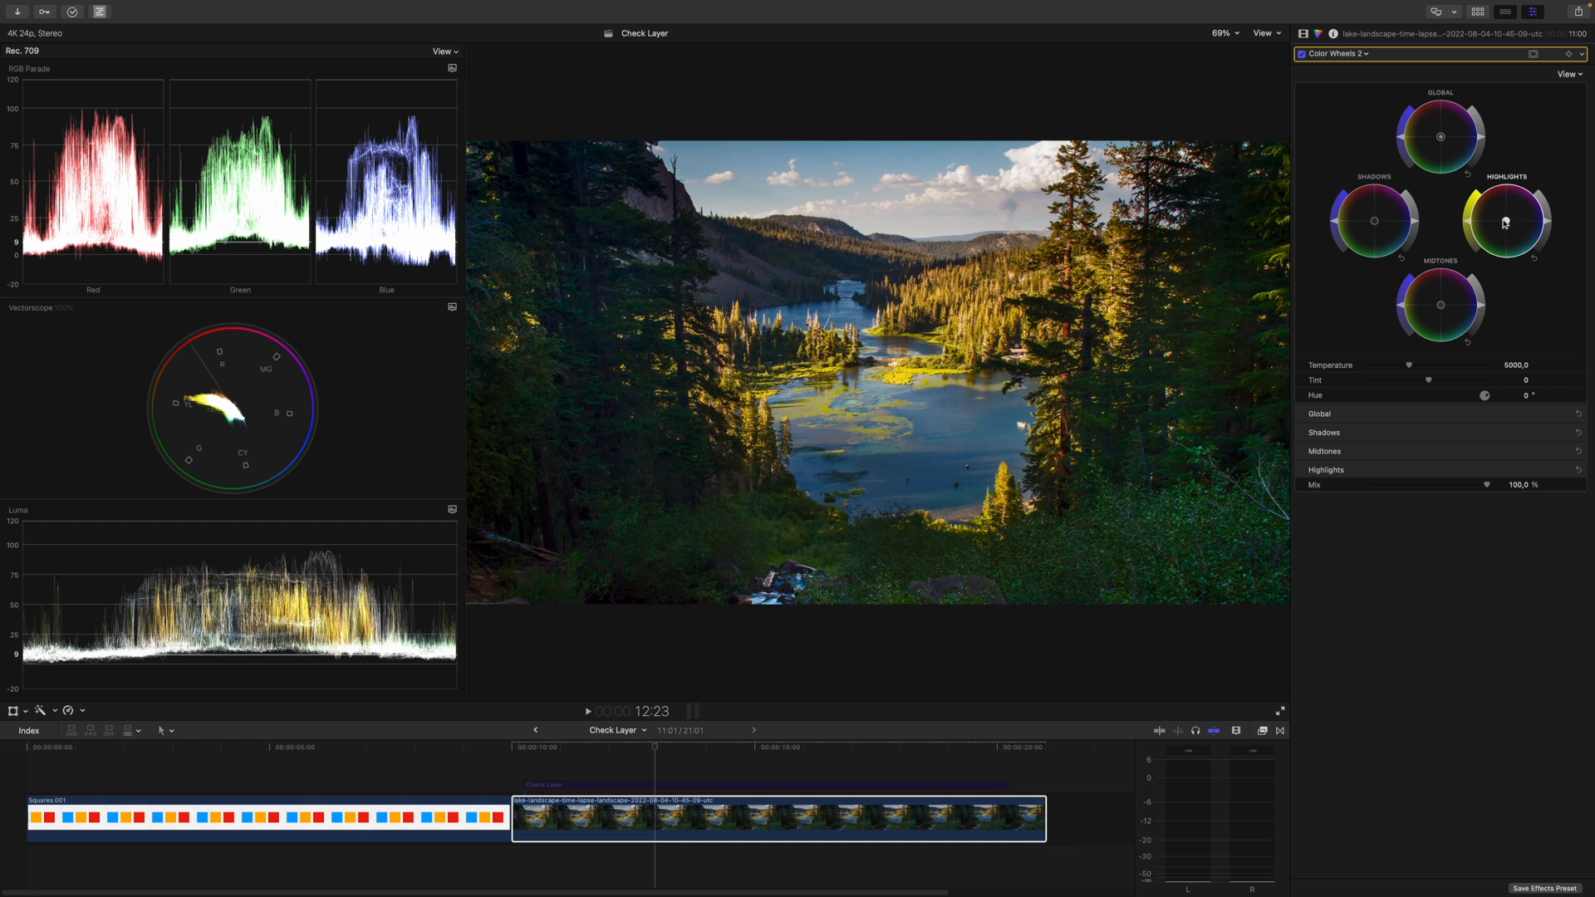
left_click_drag(1509, 221, 1499, 215)
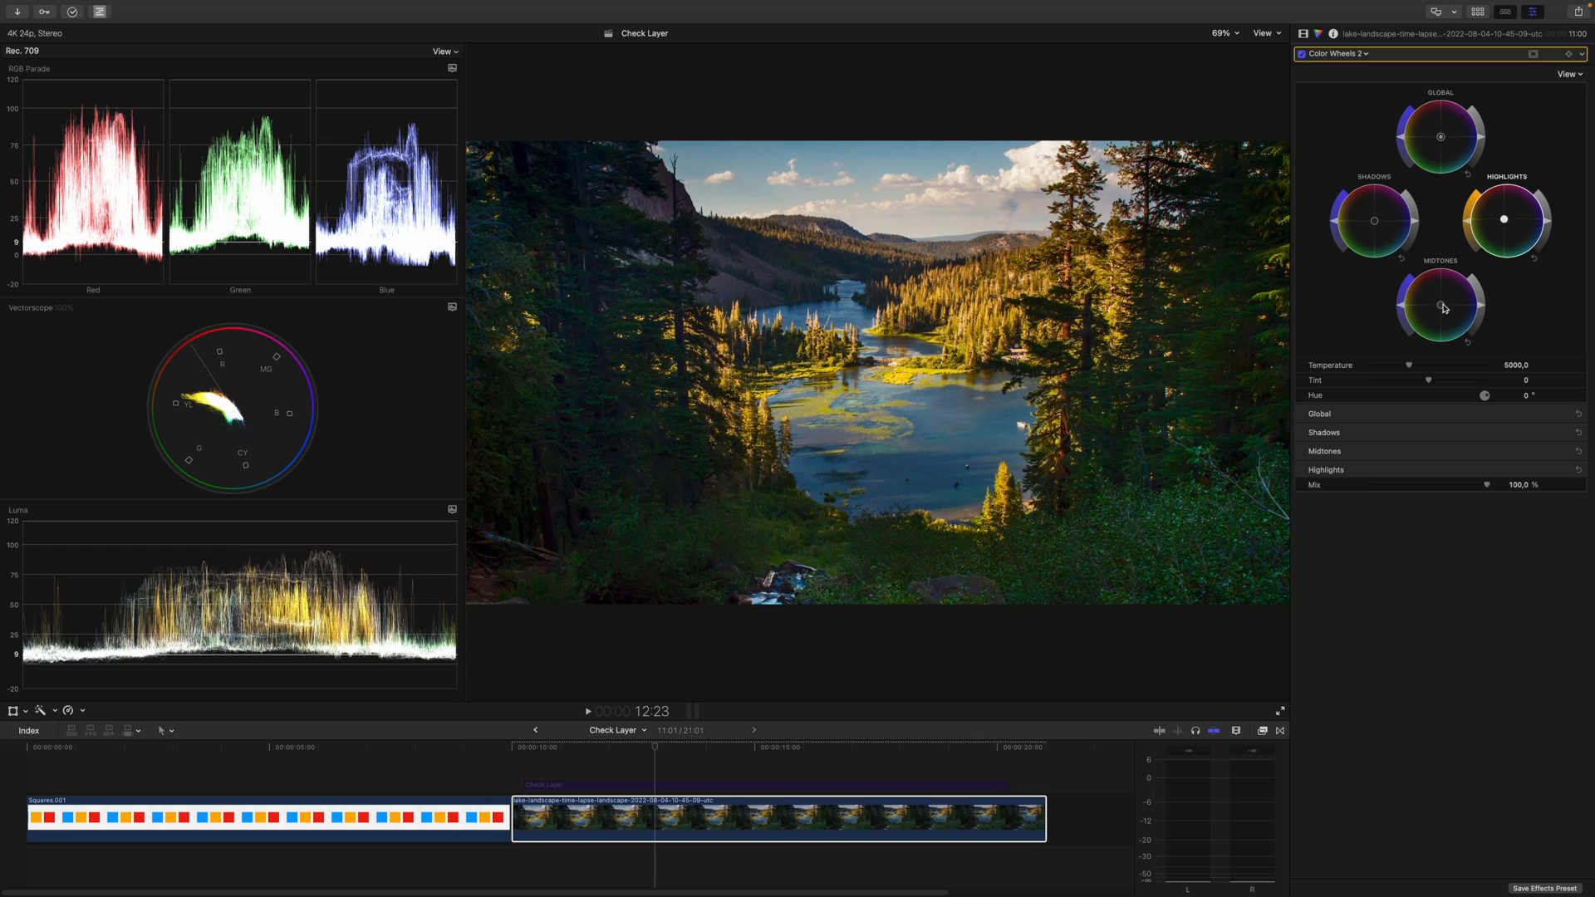
left_click_drag(1443, 306, 1439, 309)
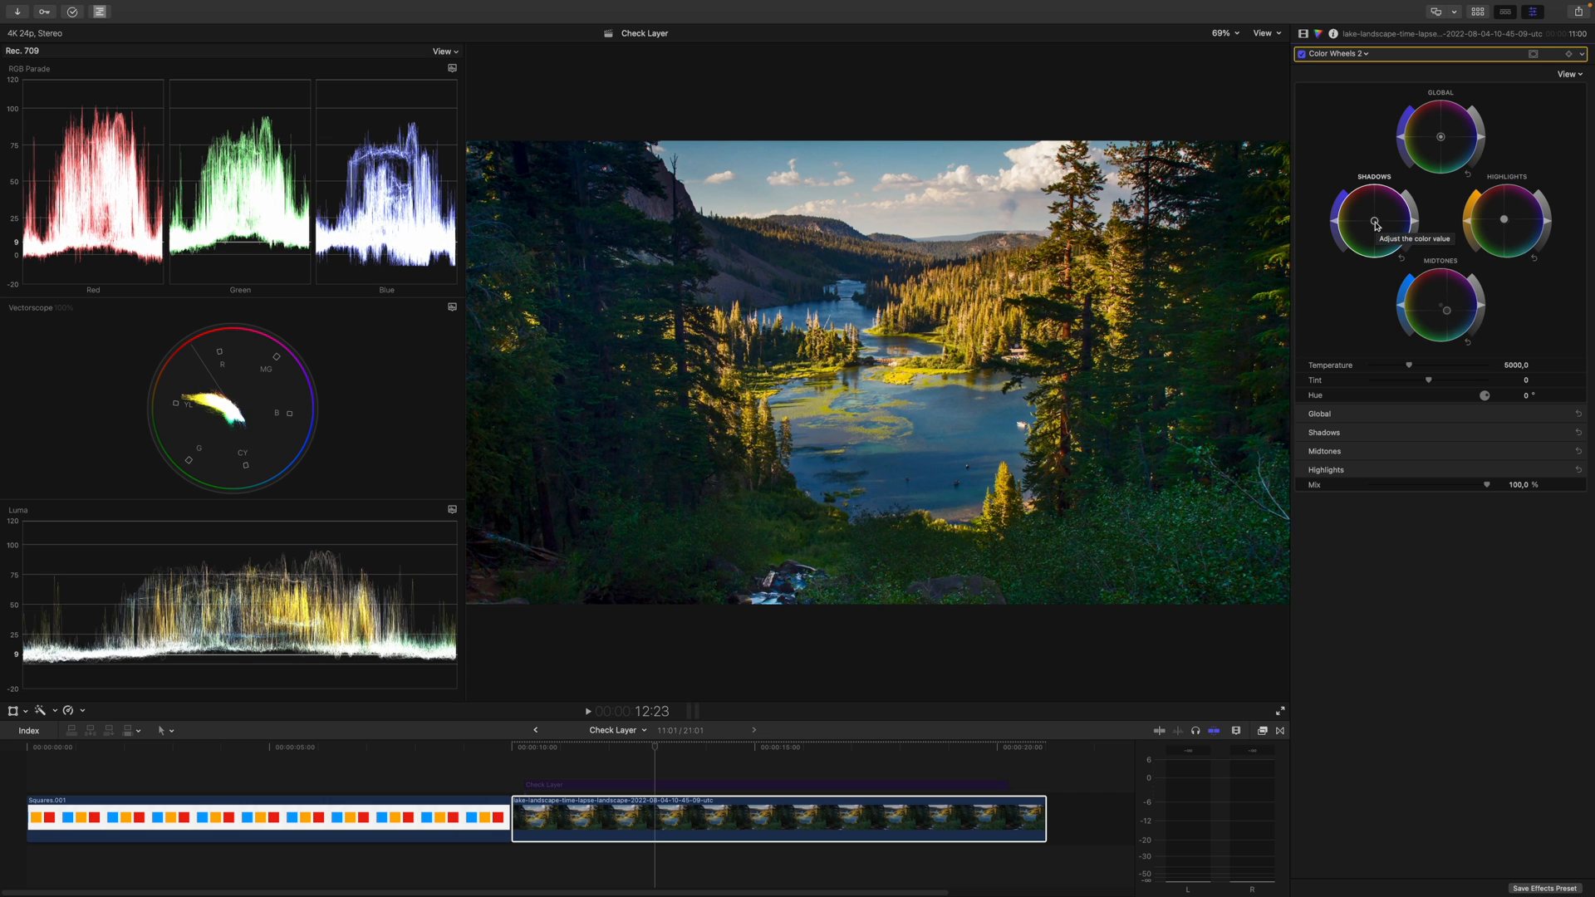
left_click_drag(1374, 225, 1372, 217)
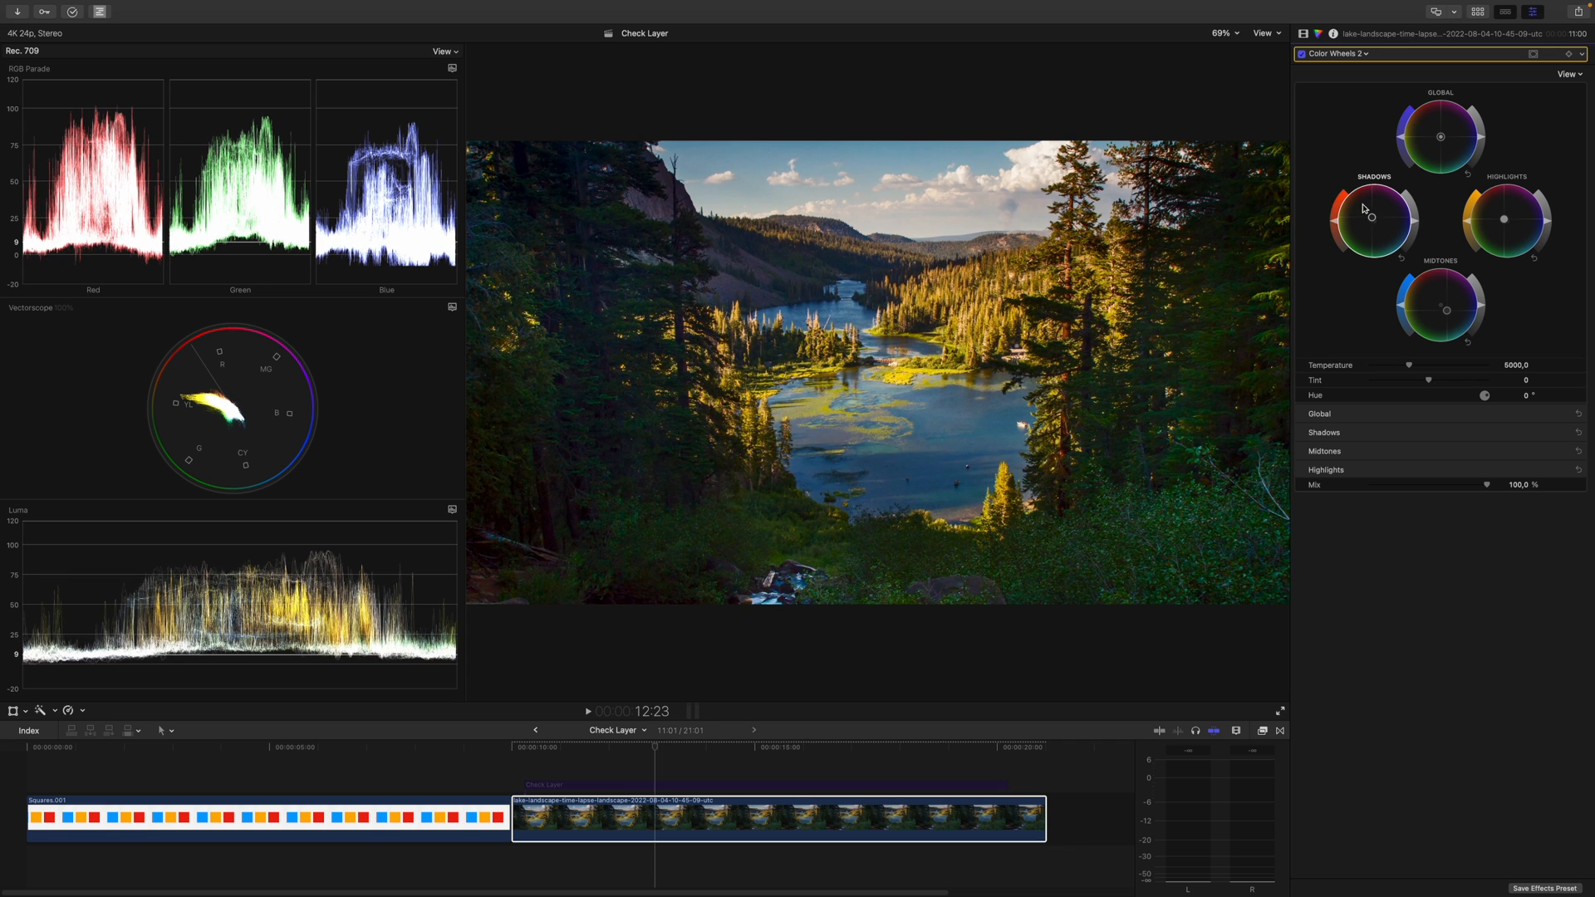
left_click_drag(1362, 209, 1371, 219)
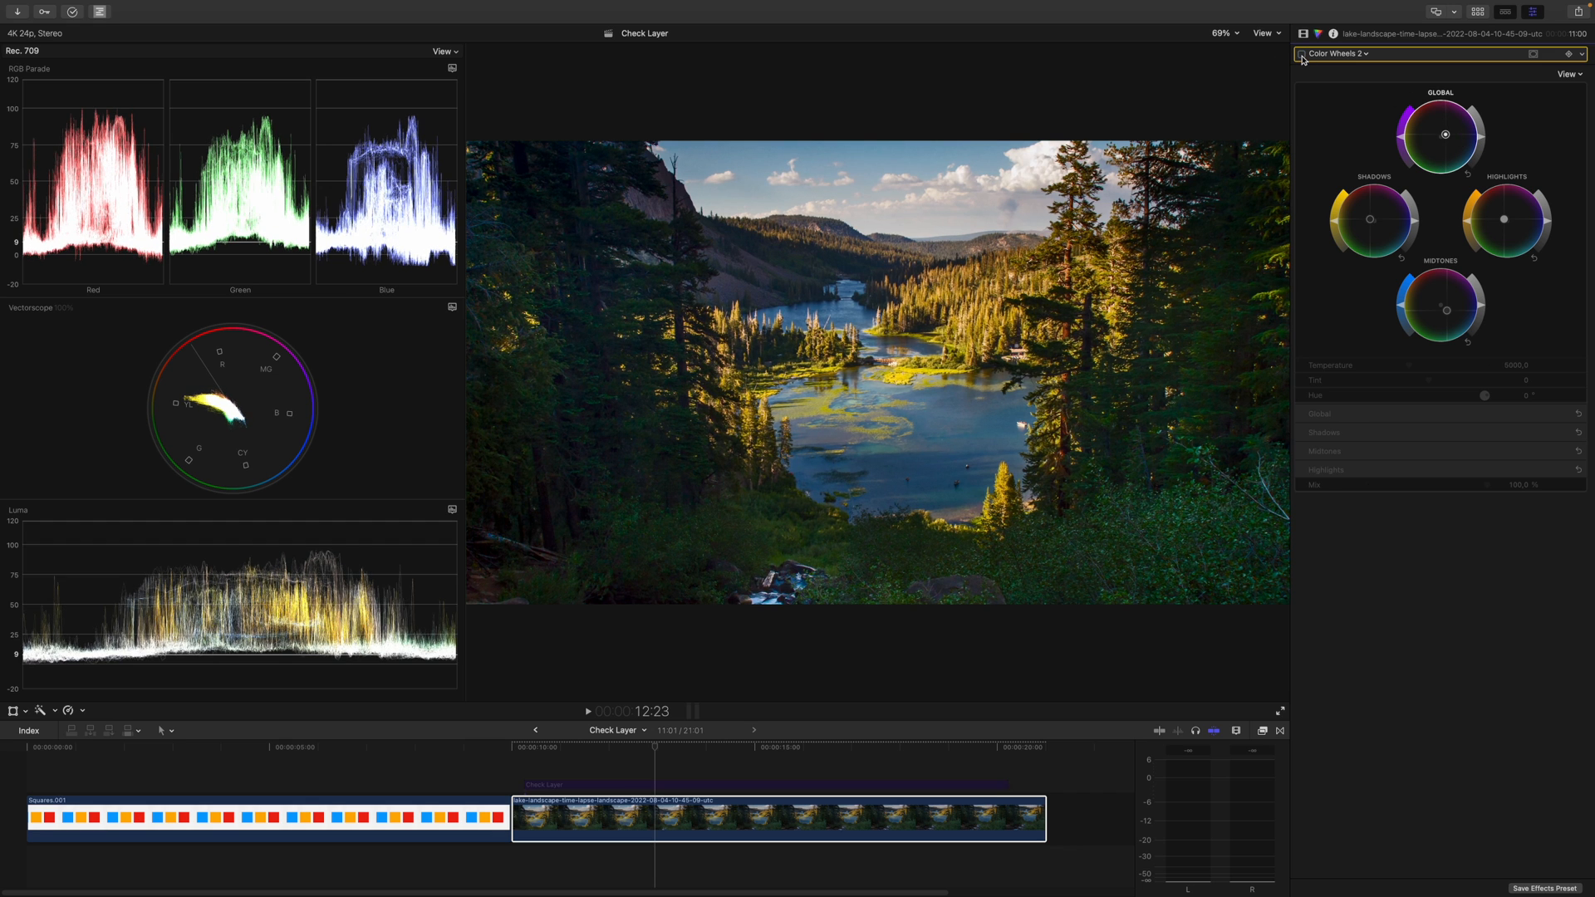
left_click(1303, 53)
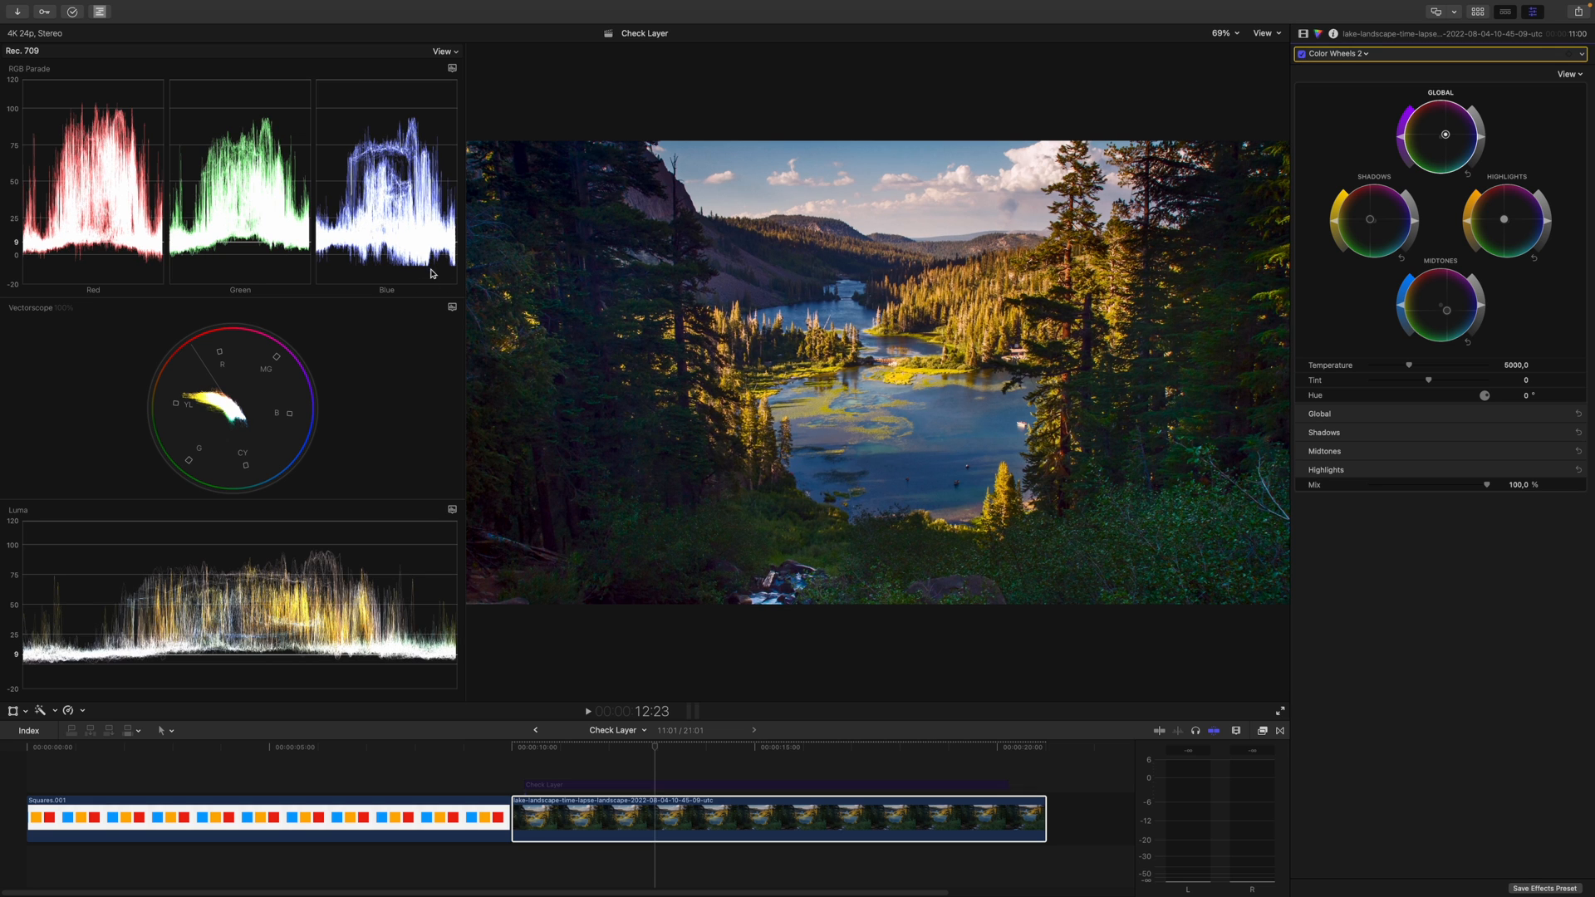